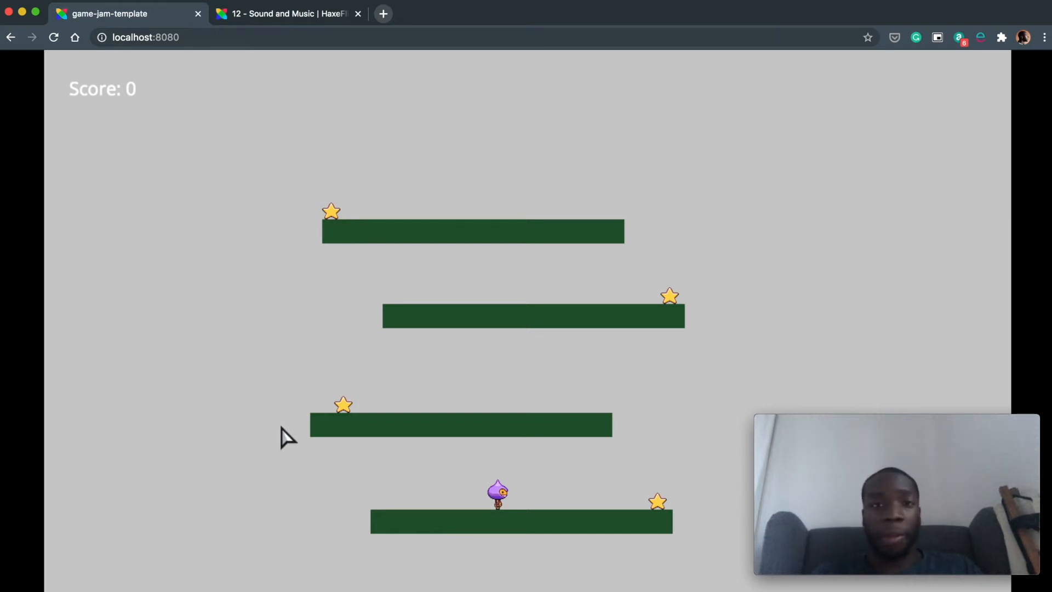
{"action": "mouse_move", "coordinate": [395, 378]}
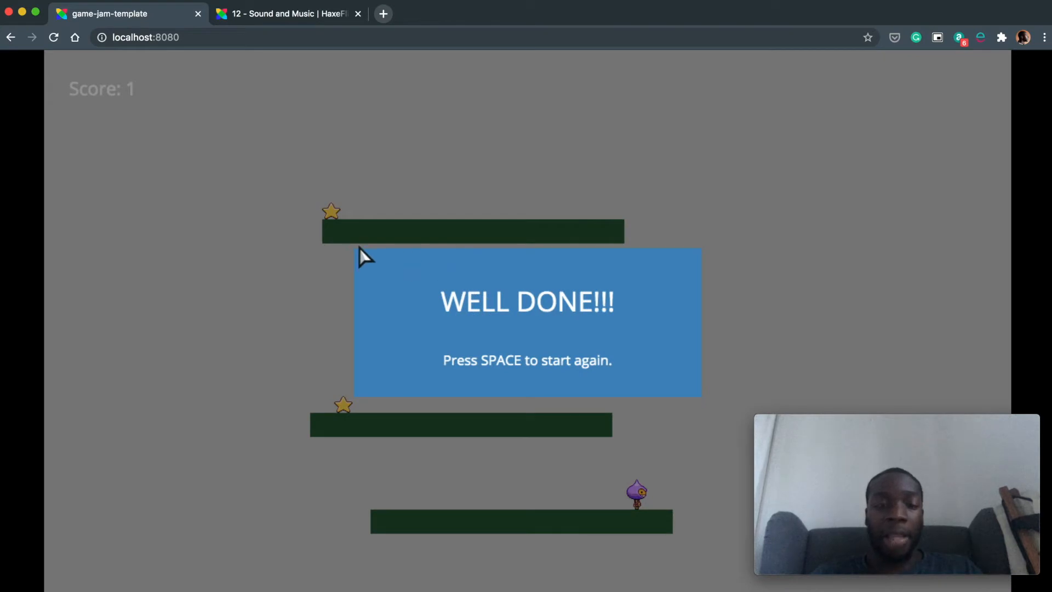
{"action": "mouse_move", "coordinate": [475, 355]}
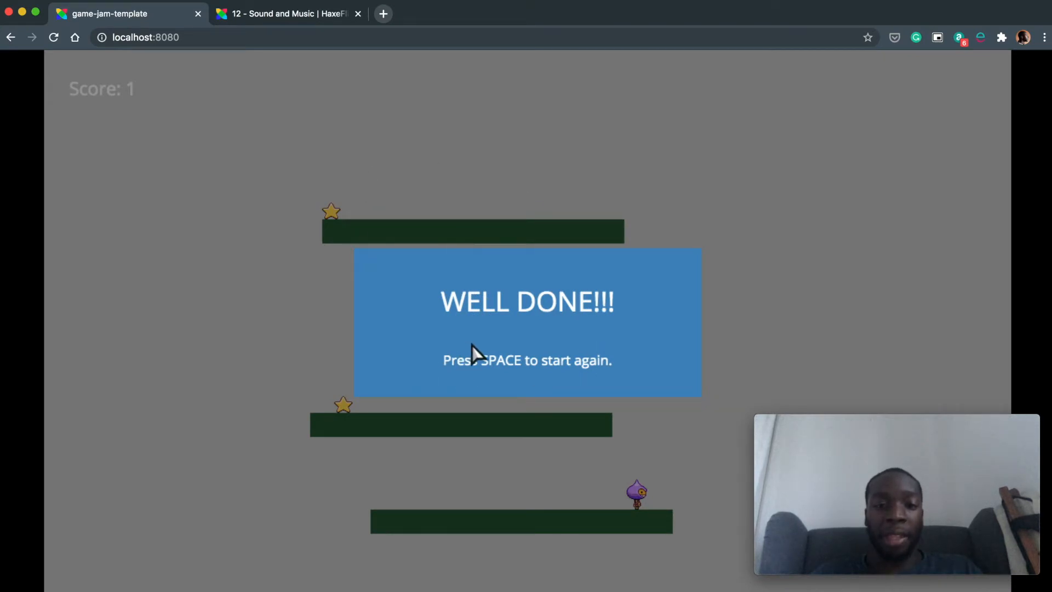
{"action": "mouse_move", "coordinate": [493, 332]}
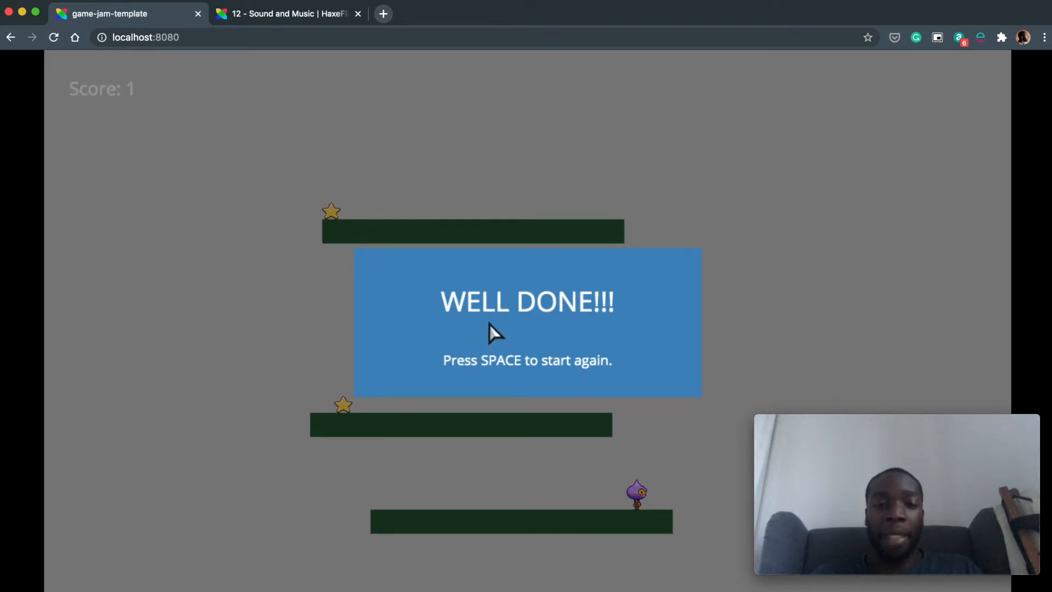
{"action": "mouse_move", "coordinate": [553, 389]}
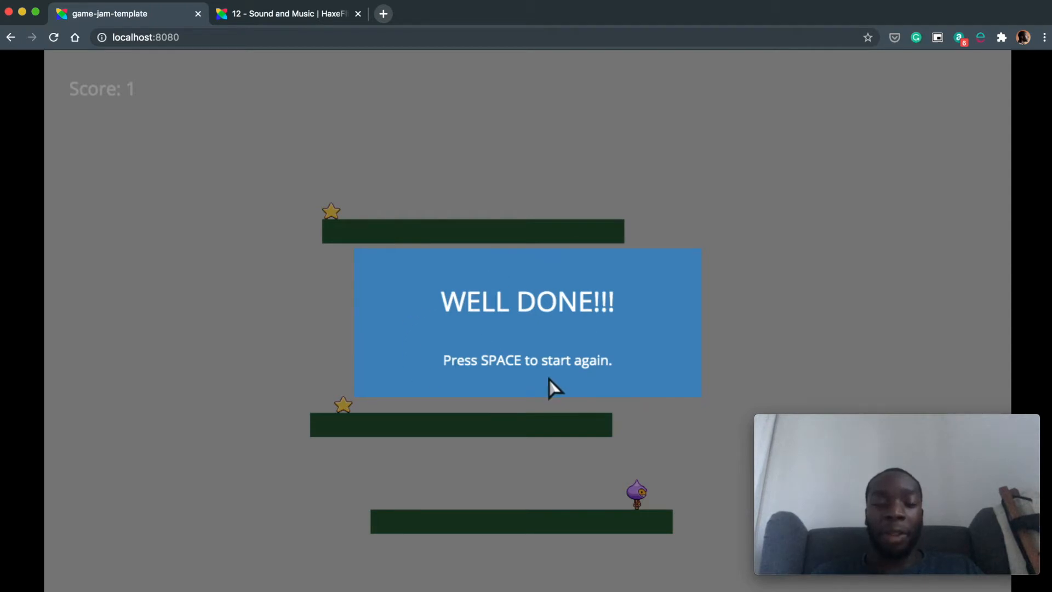
Continue past the WELL DONE screen to load the next level.
{"action": "key", "text": "space"}
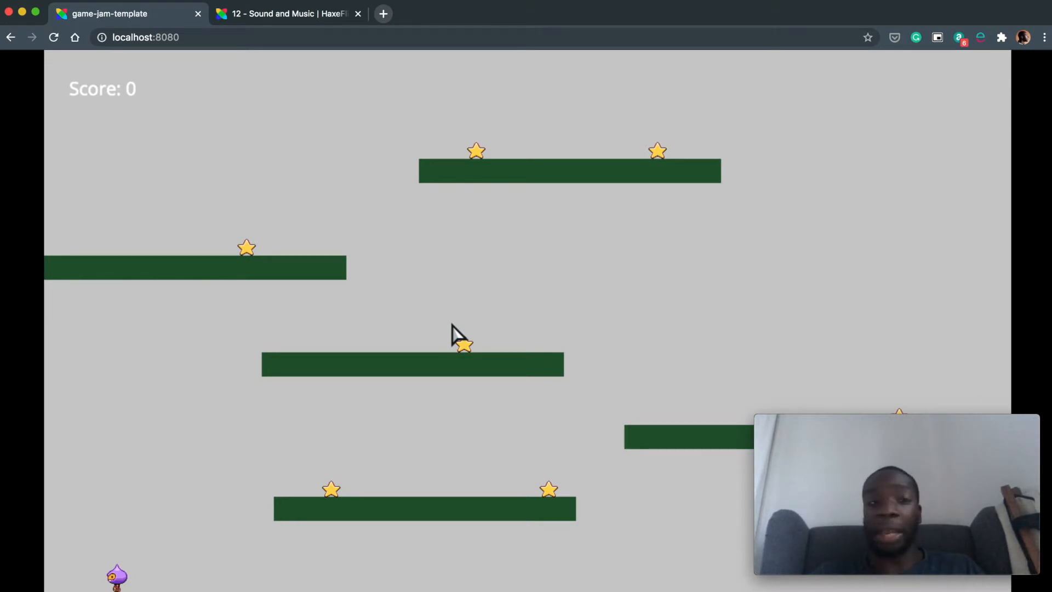
View the Sound and Music tutorial, start Save Link As on the music link, then cancel it.
{"action": "left_click", "coordinate": [289, 13]}
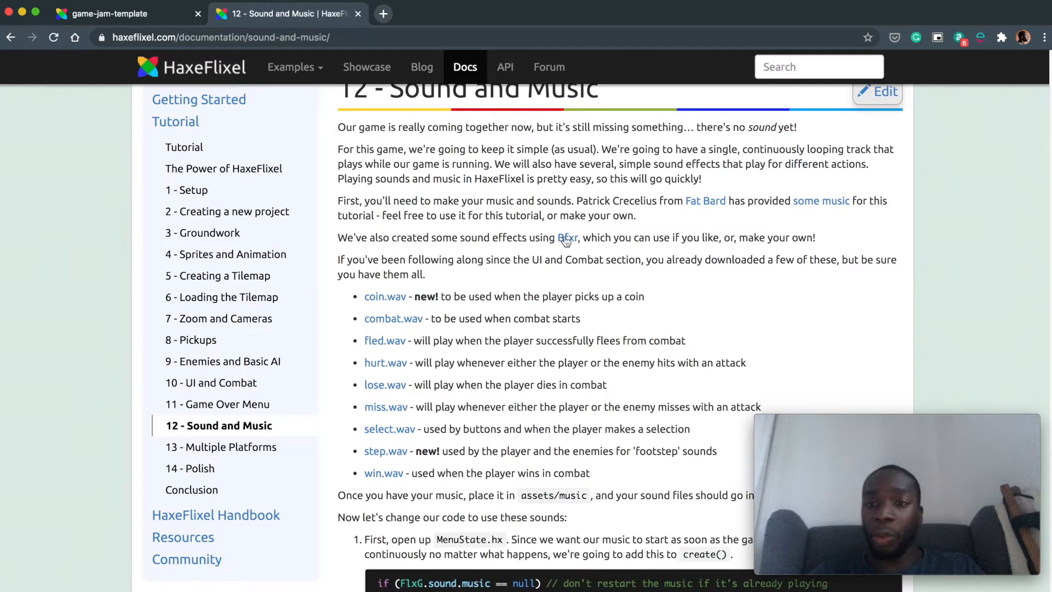
{"action": "right_click", "coordinate": [820, 200]}
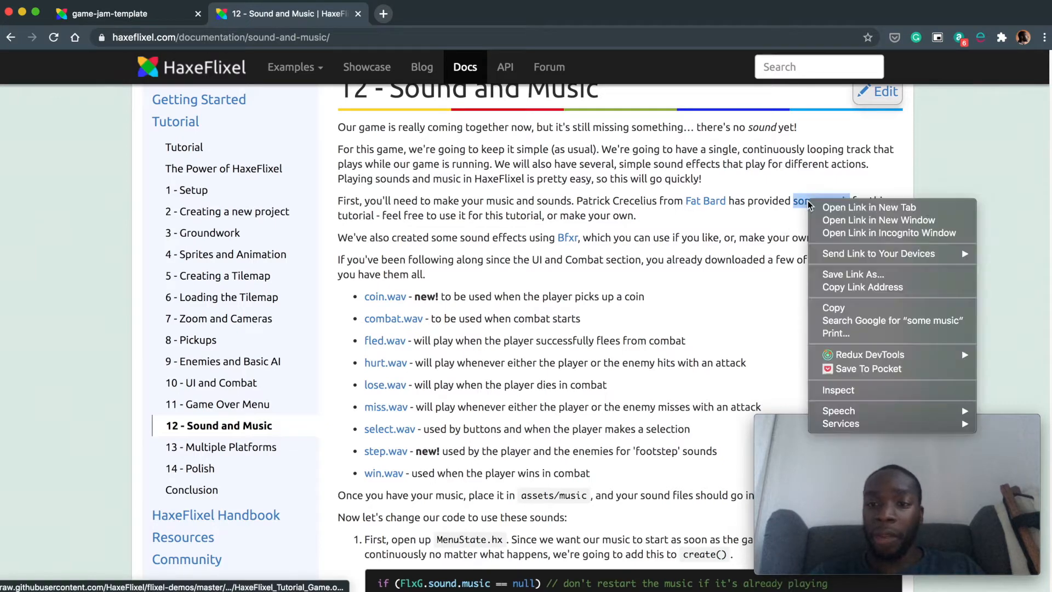
{"action": "left_click", "coordinate": [493, 274]}
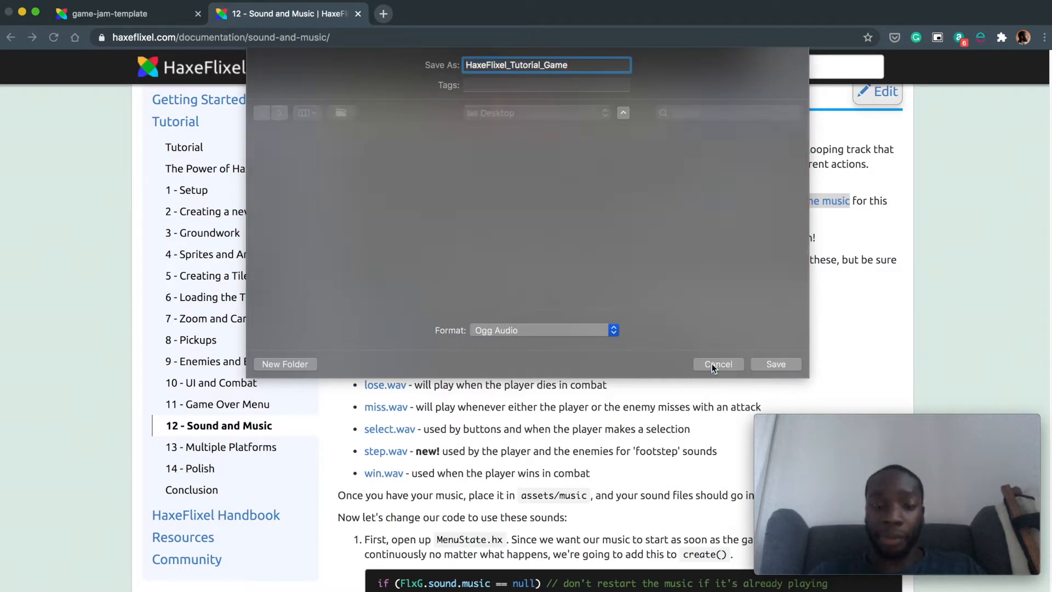
{"action": "left_click", "coordinate": [717, 364]}
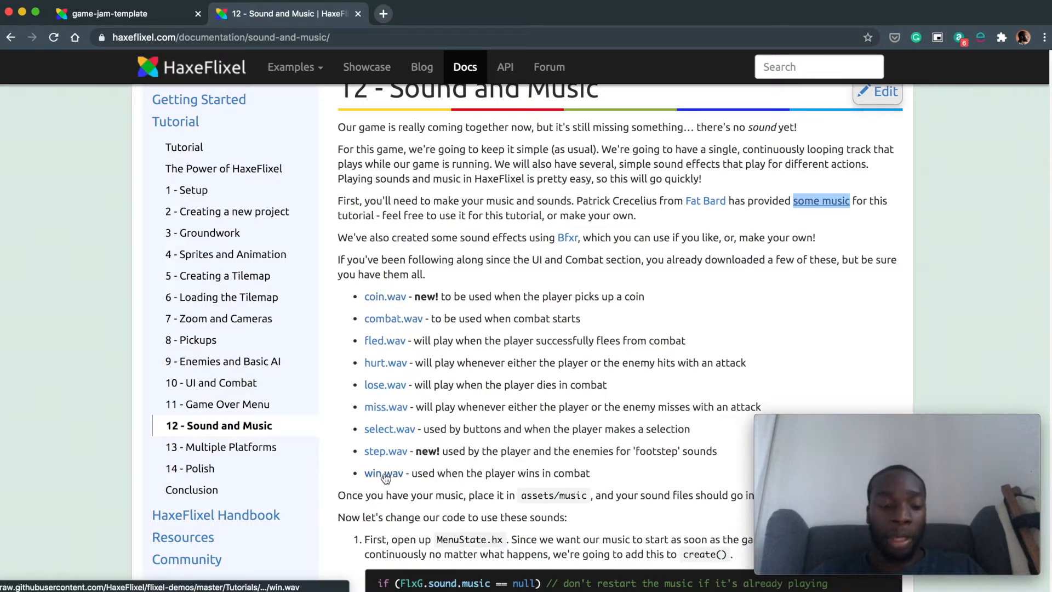
In Finder rename the track to music.ogg and win.wav to jump.wav.
{"action": "key", "text": "cmd+tab"}
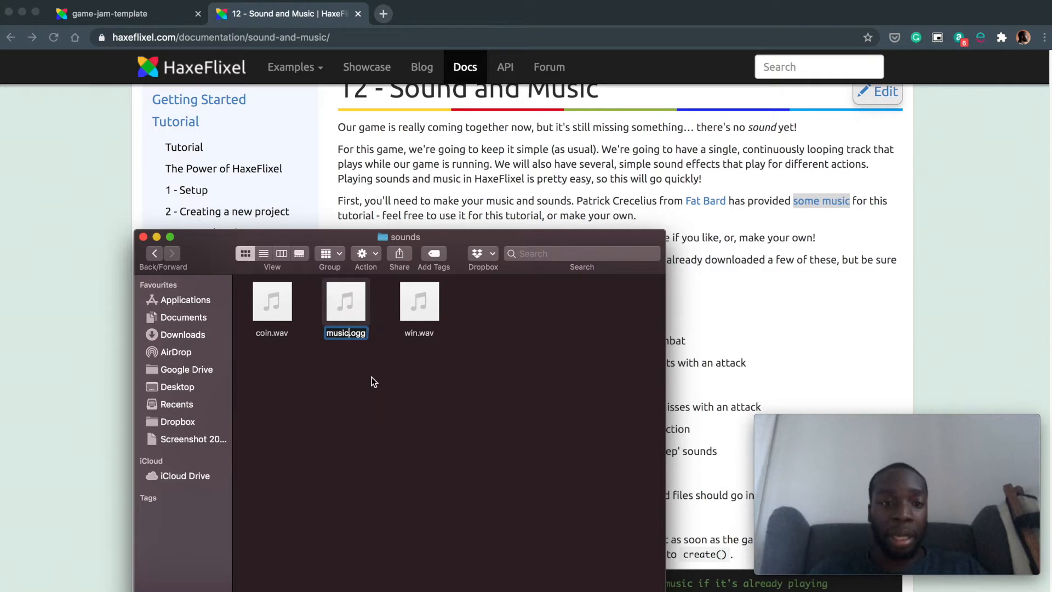
{"action": "left_click", "coordinate": [418, 300]}
{"action": "type", "text": "jump"}
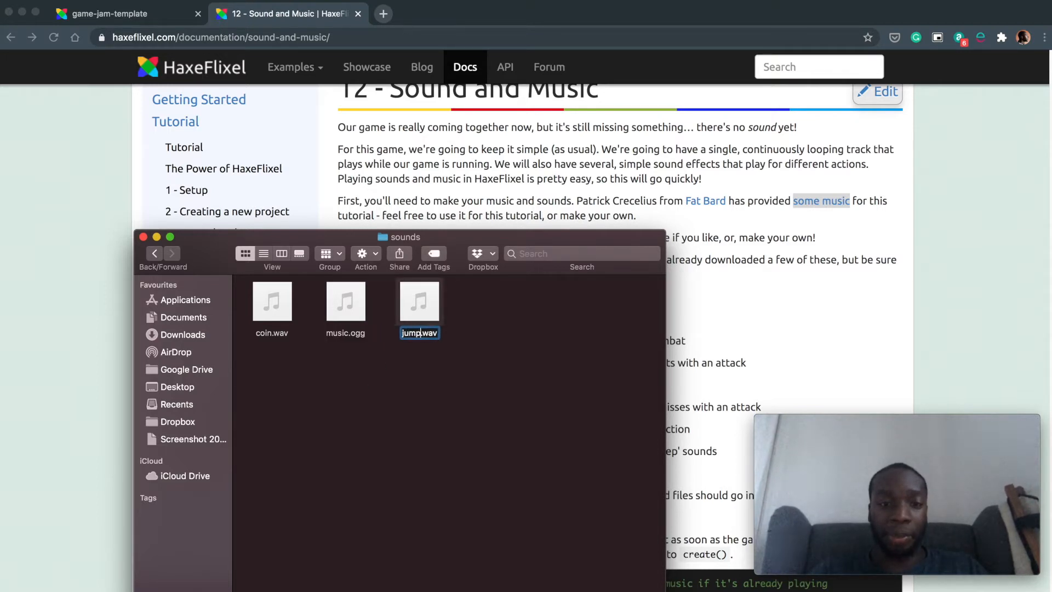
{"action": "left_click", "coordinate": [327, 372]}
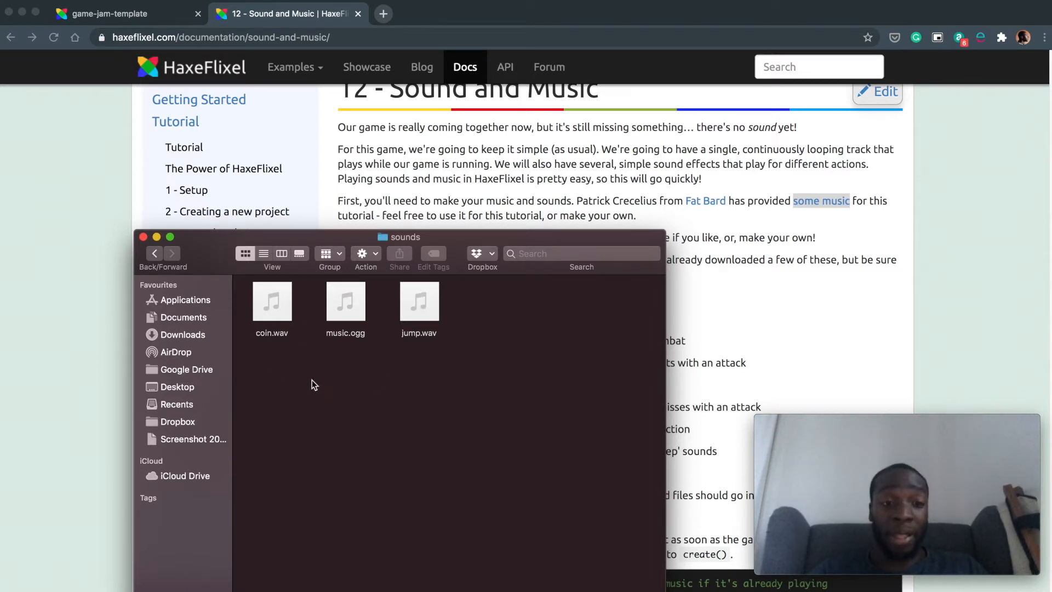
{"action": "mouse_move", "coordinate": [360, 345]}
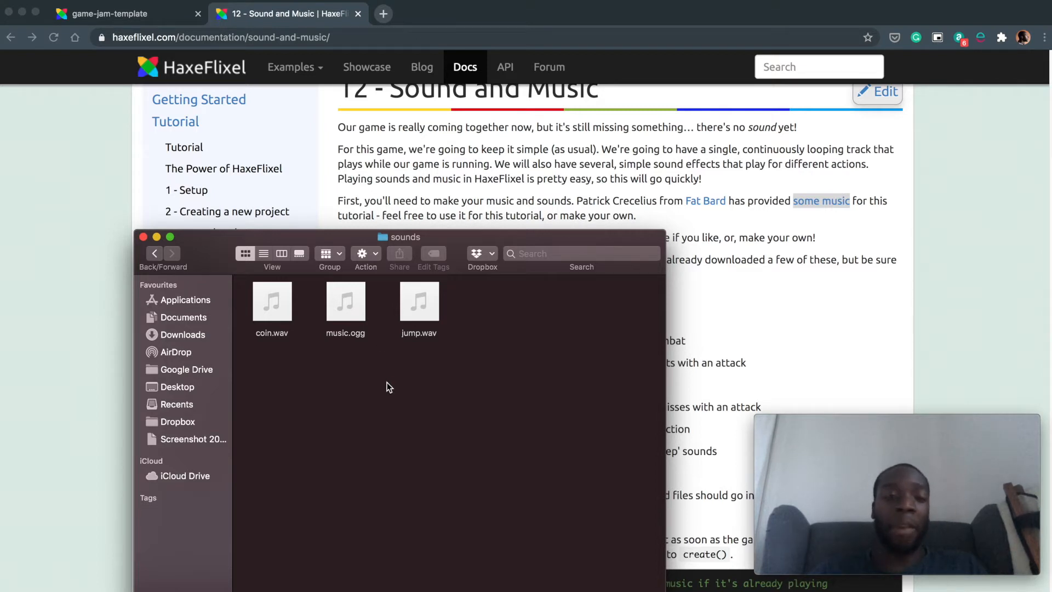
{"action": "mouse_move", "coordinate": [262, 345]}
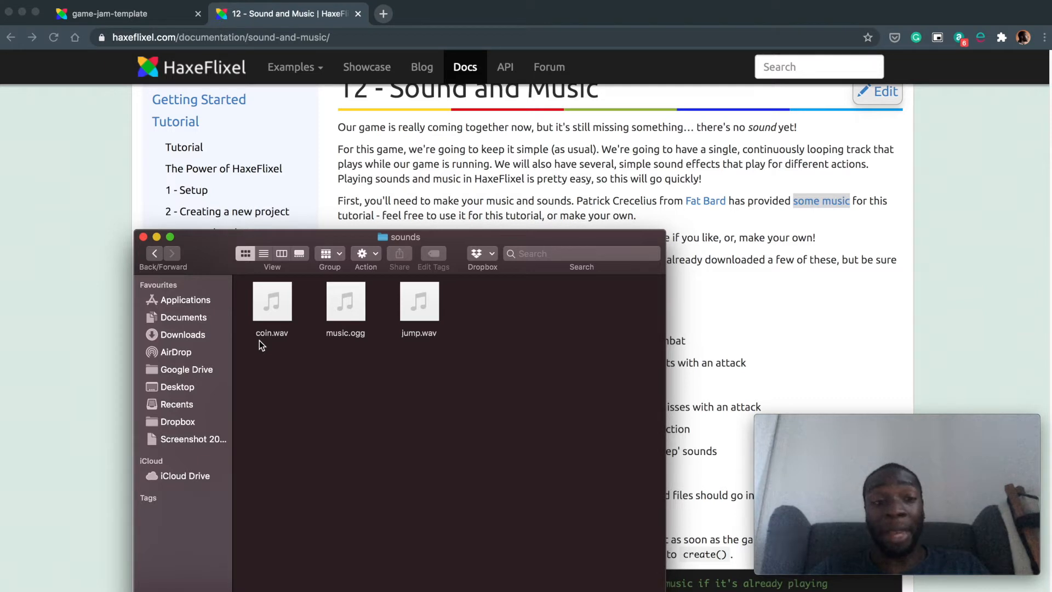
{"action": "mouse_move", "coordinate": [354, 347]}
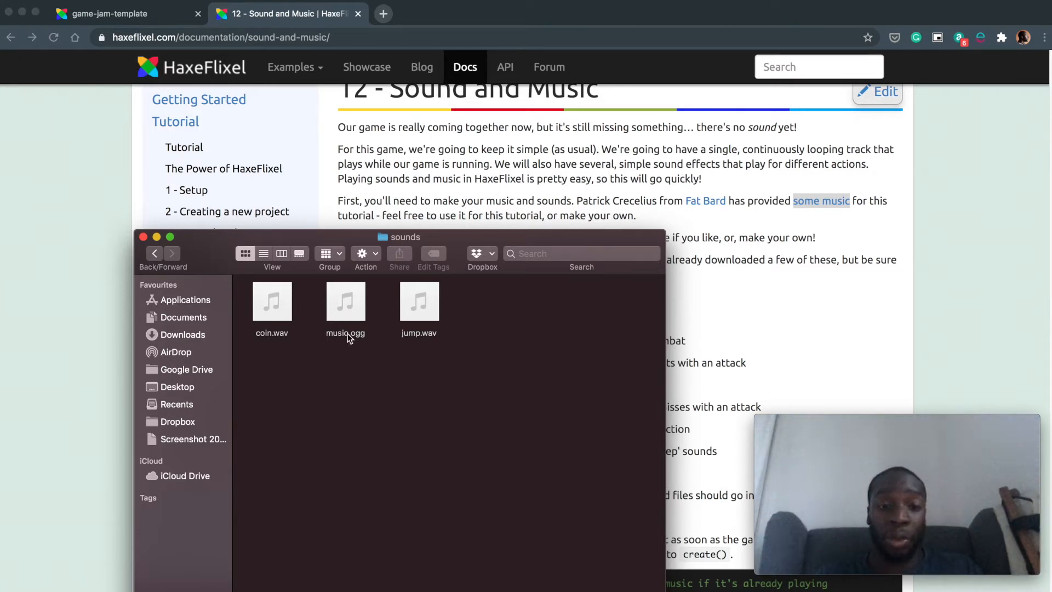
{"action": "mouse_move", "coordinate": [374, 301]}
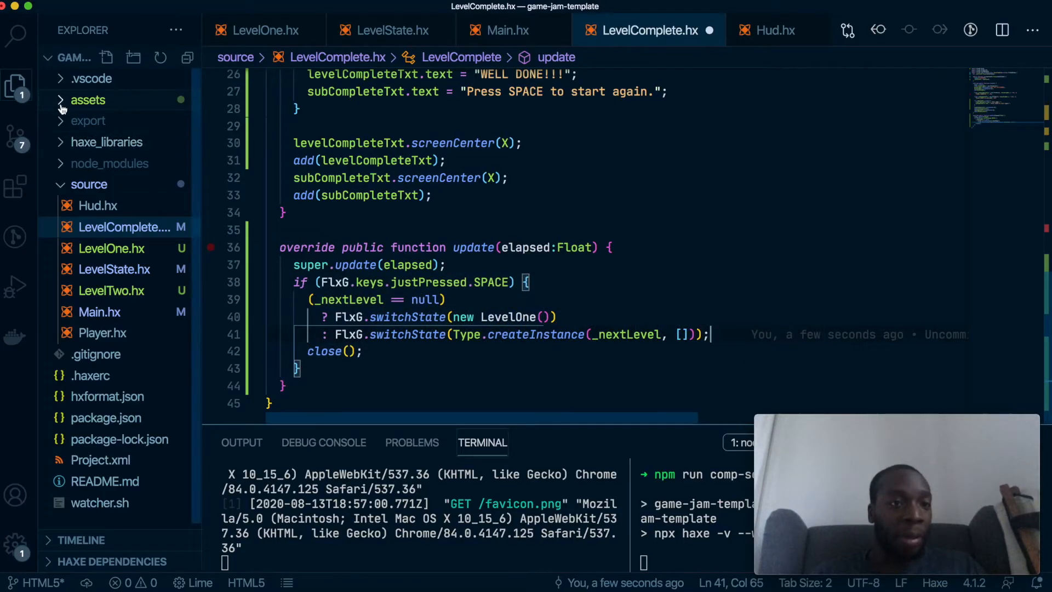
Reveal the project's assets/music folder in Finder.
{"action": "left_click", "coordinate": [88, 100]}
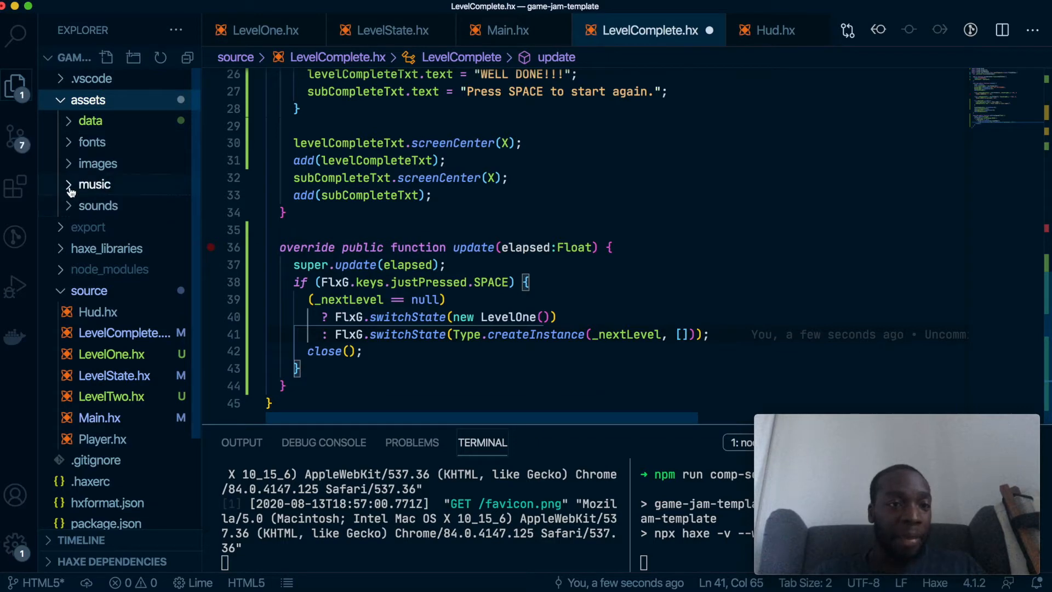
{"action": "right_click", "coordinate": [95, 184]}
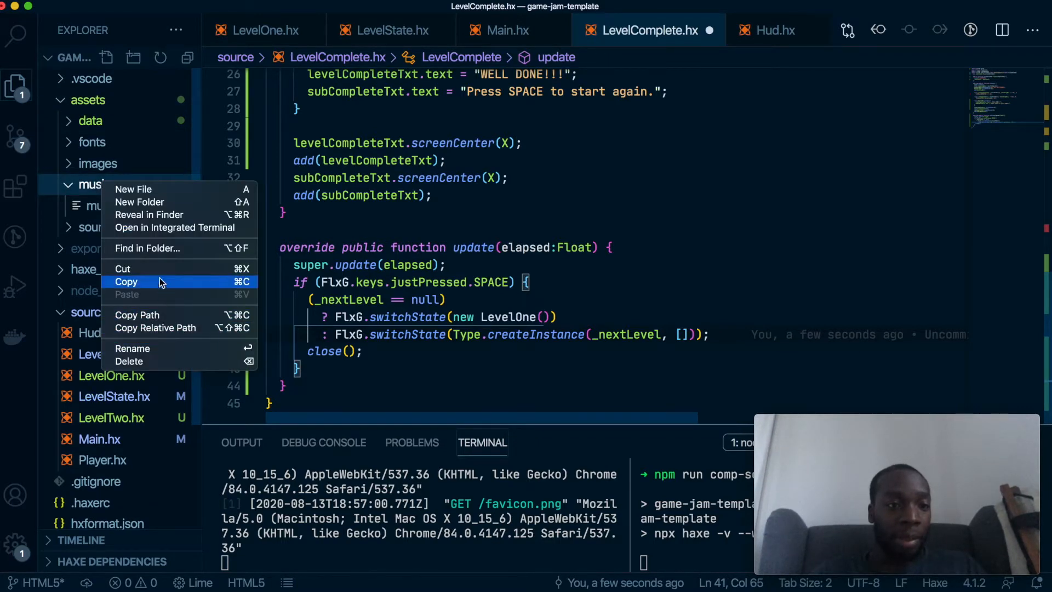
{"action": "mouse_move", "coordinate": [161, 215]}
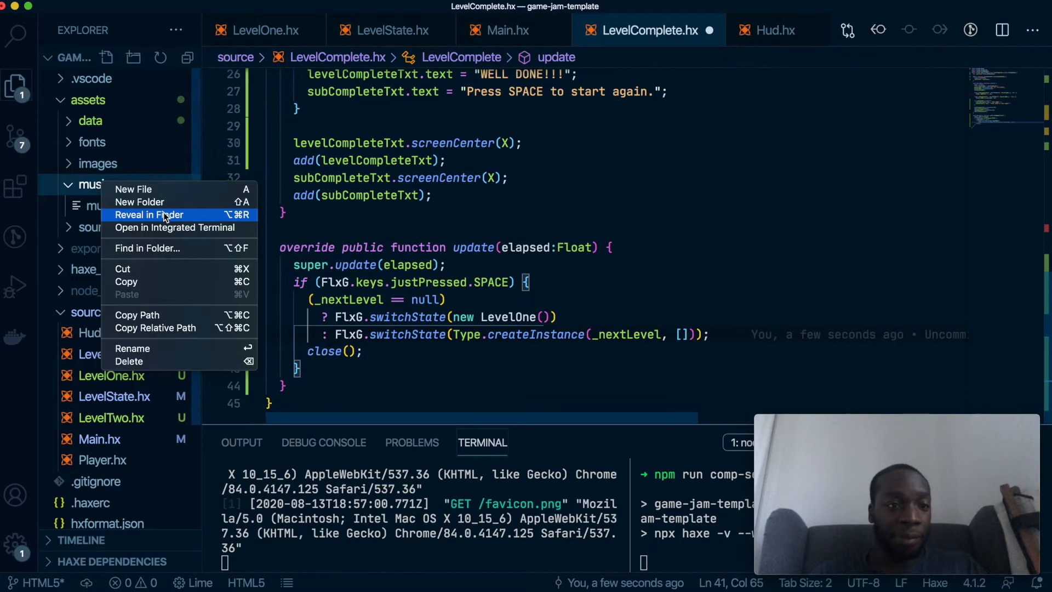
{"action": "left_click", "coordinate": [148, 214]}
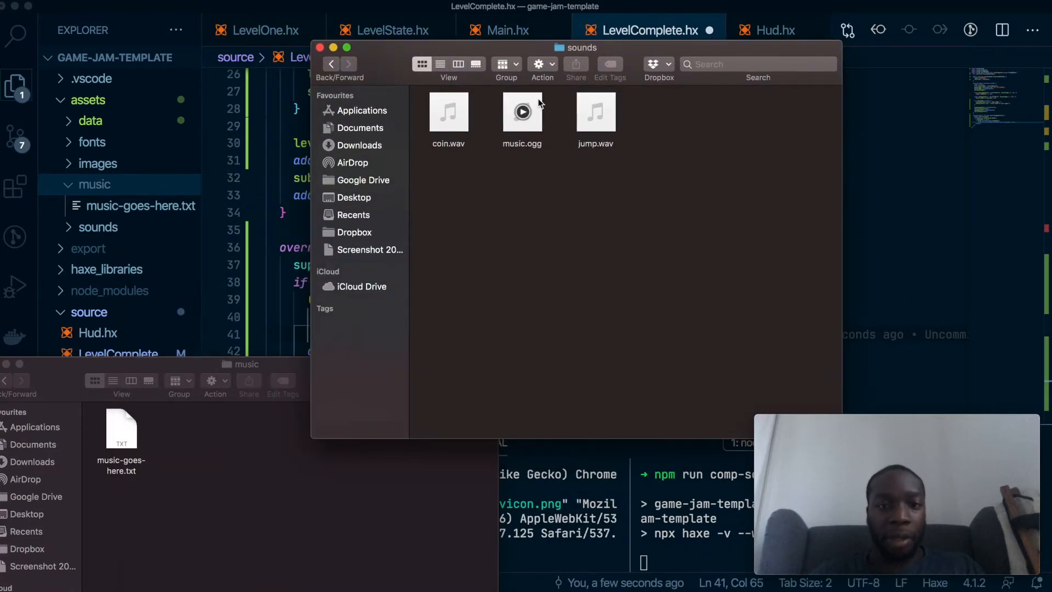
Copy music.ogg into music and remove the music and sounds placeholder text files.
{"action": "left_click", "coordinate": [521, 112]}
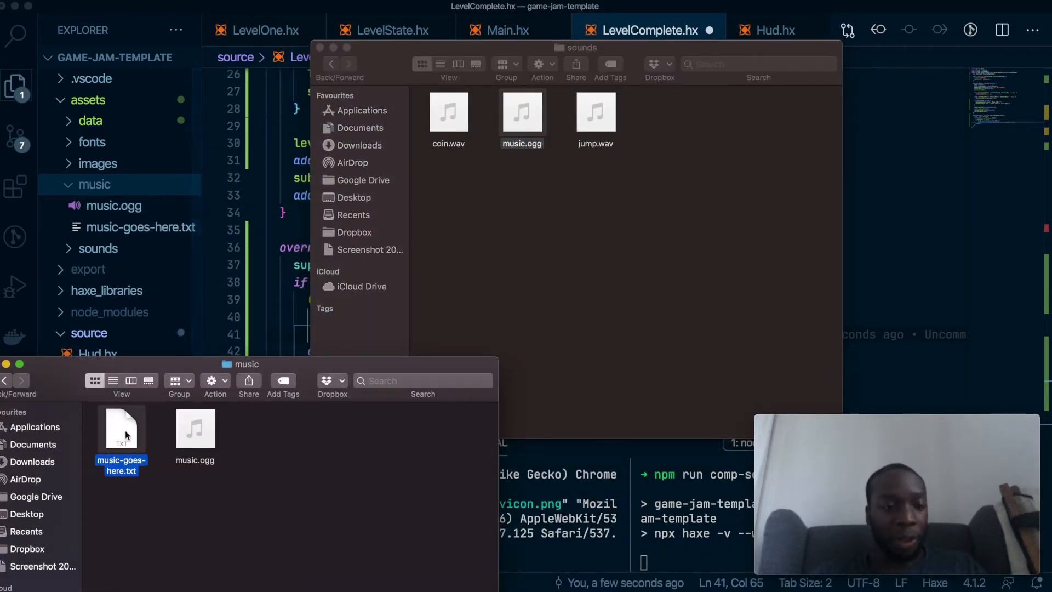
{"action": "right_click", "coordinate": [122, 432]}
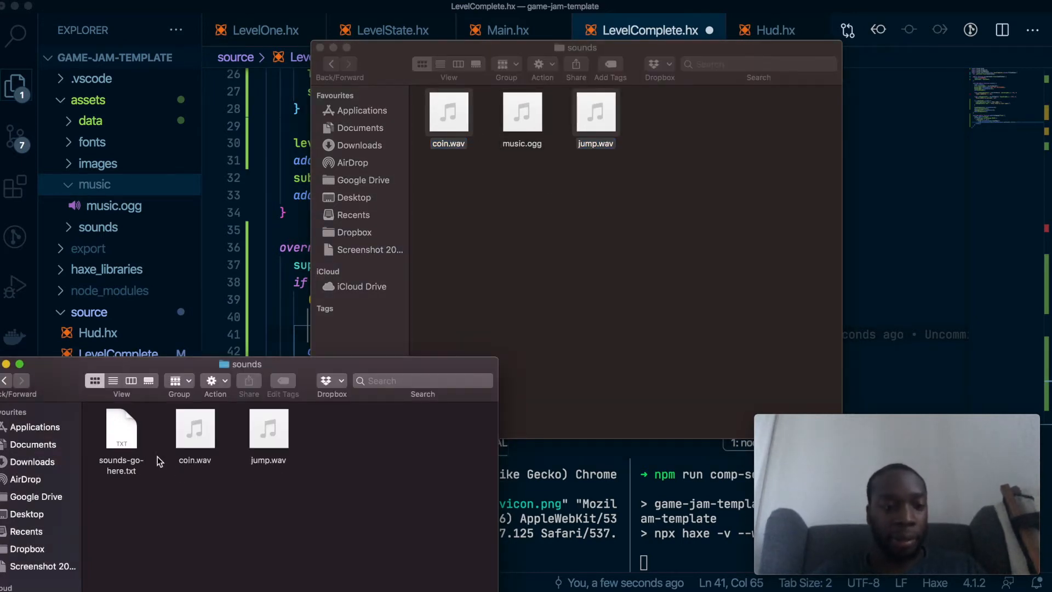
{"action": "right_click", "coordinate": [122, 430]}
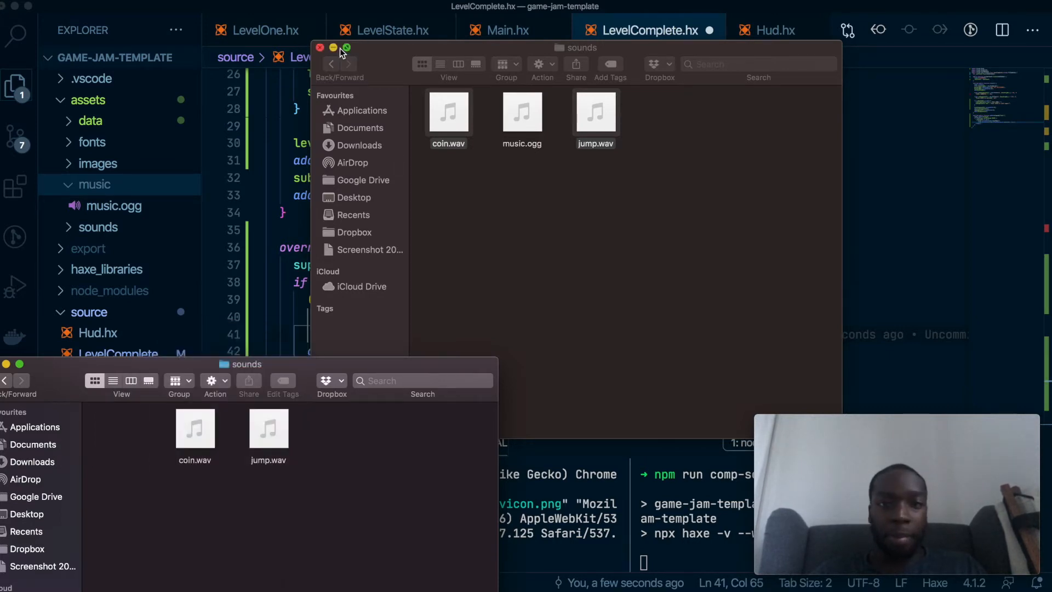
Add FlxG.sound.playMusic("assets/music/music.ogg"); to create() in LevelState.hx and save.
{"action": "left_click", "coordinate": [321, 47]}
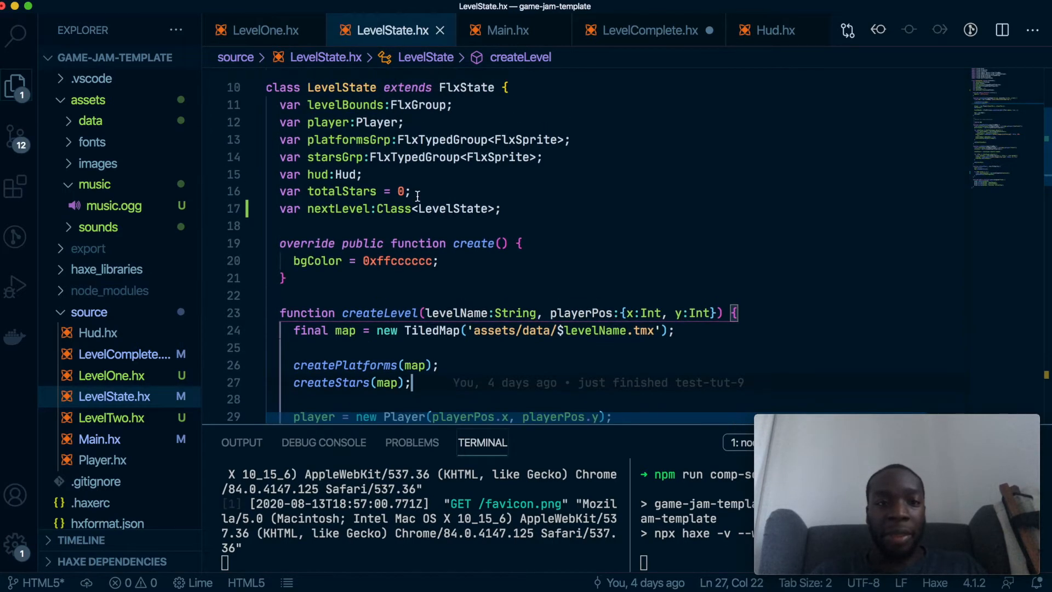
{"action": "scroll", "scroll_direction": "down", "scroll_amount": 3}
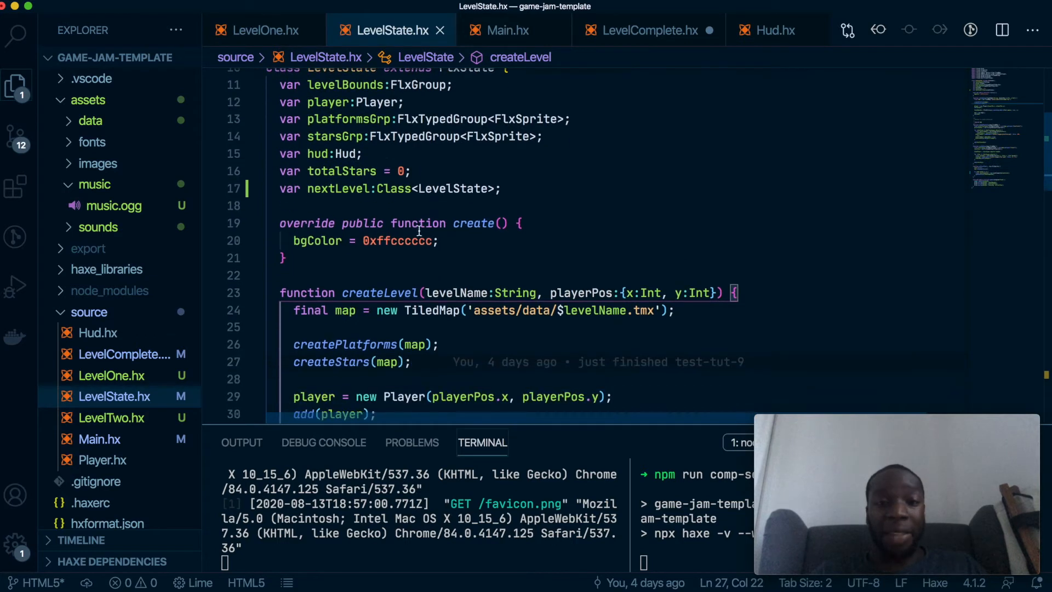
{"action": "mouse_move", "coordinate": [443, 274]}
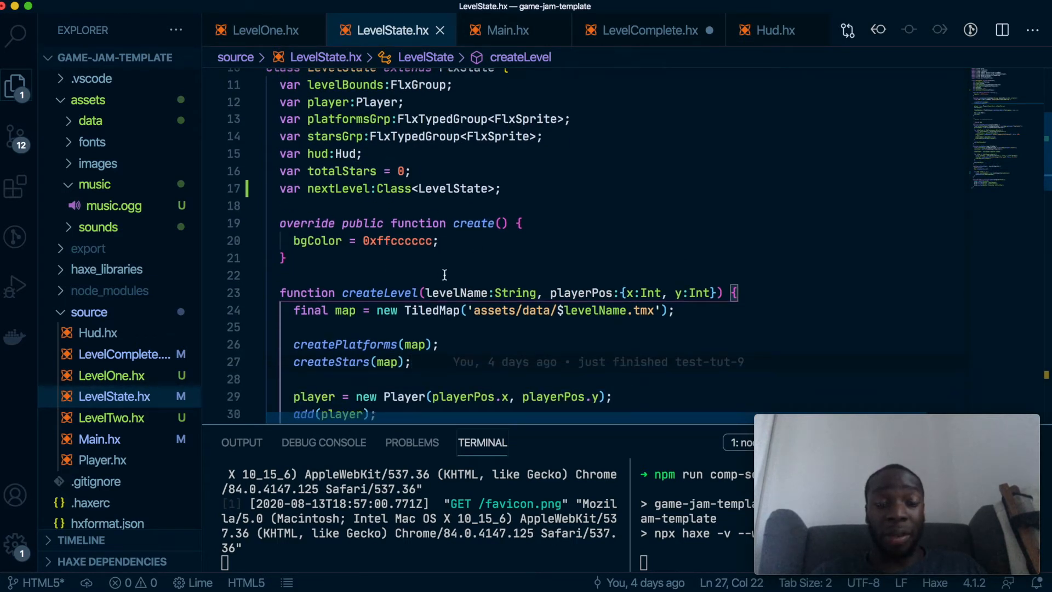
{"action": "mouse_move", "coordinate": [468, 302]}
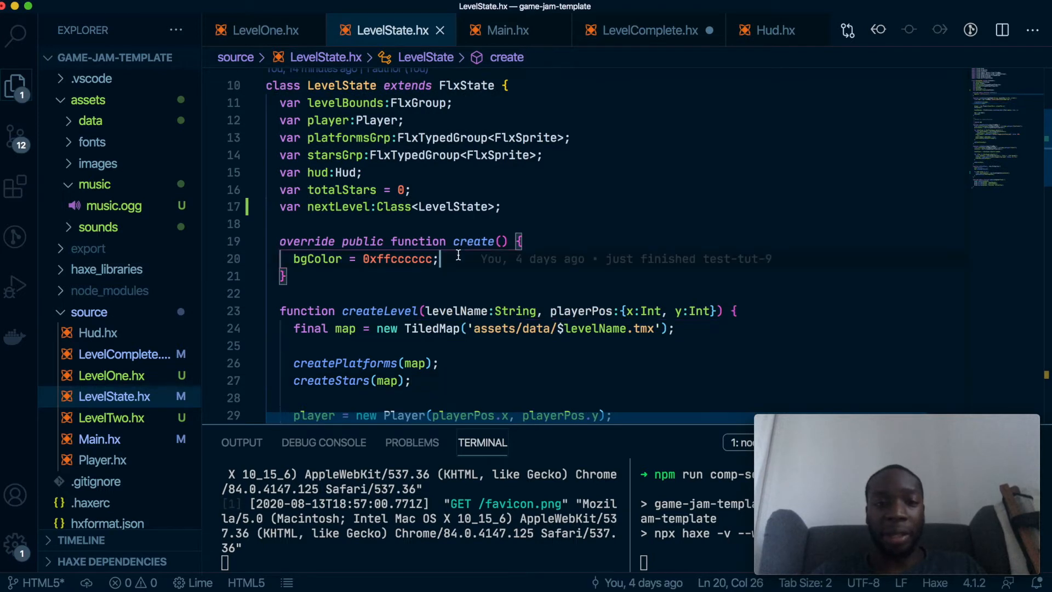
{"action": "type", "text": "Flx"}
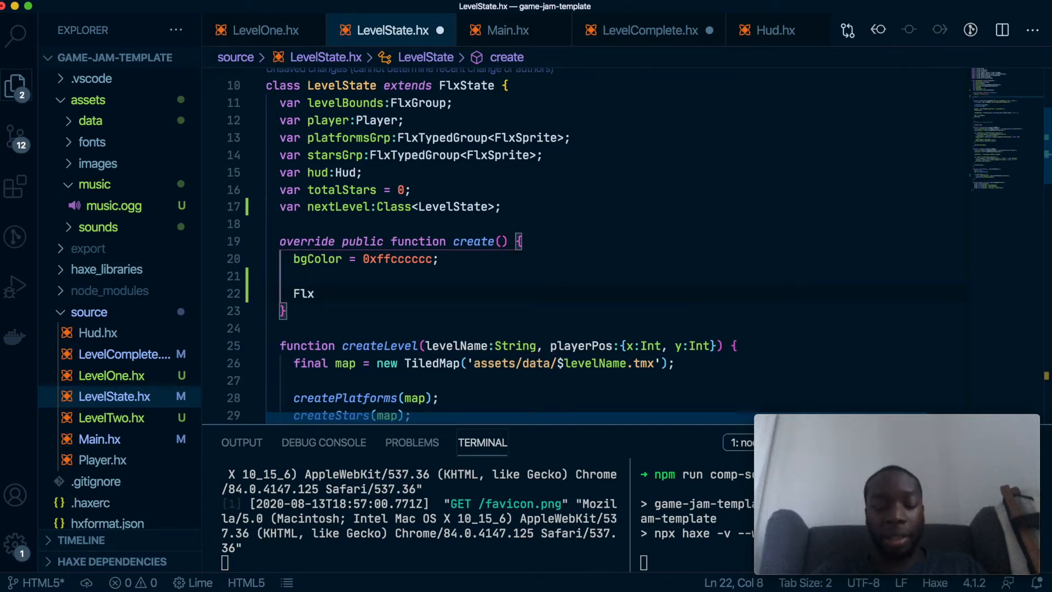
{"action": "type", "text": "G.sou"}
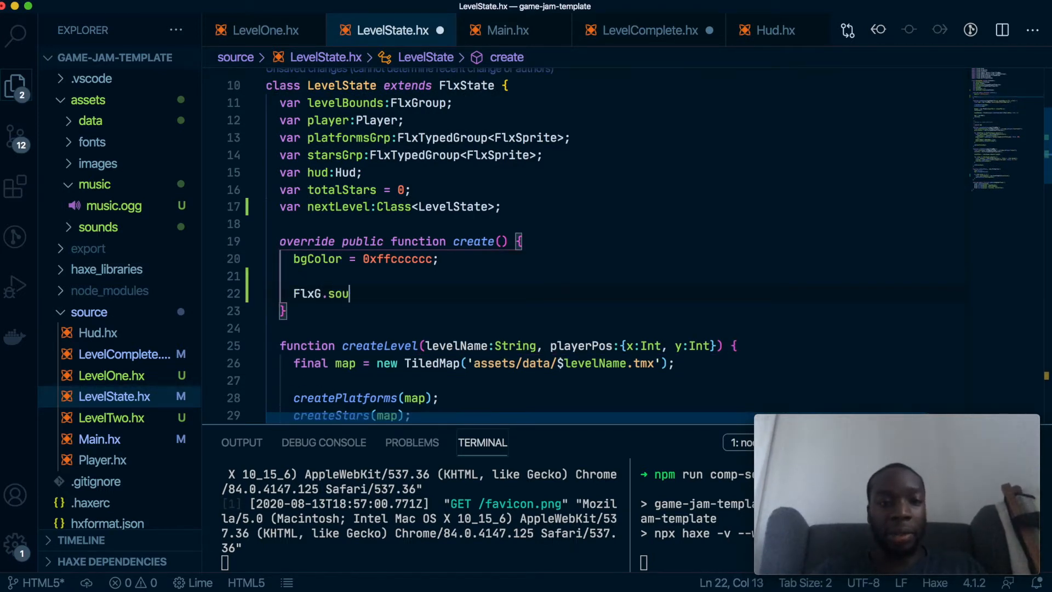
{"action": "type", "text": "nd"}
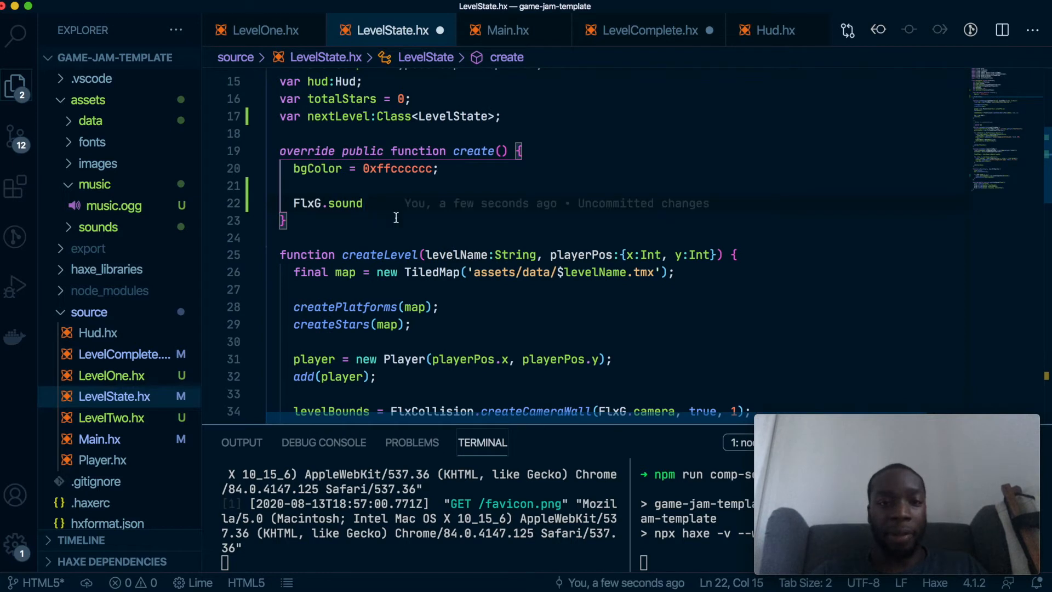
{"action": "type", "text": "."}
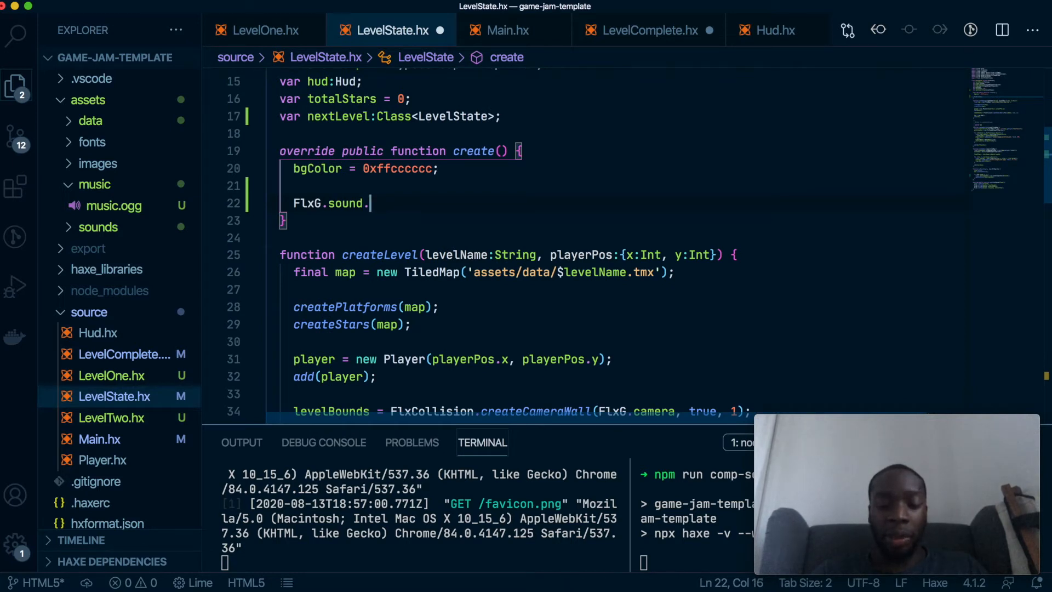
{"action": "type", "text": "m"}
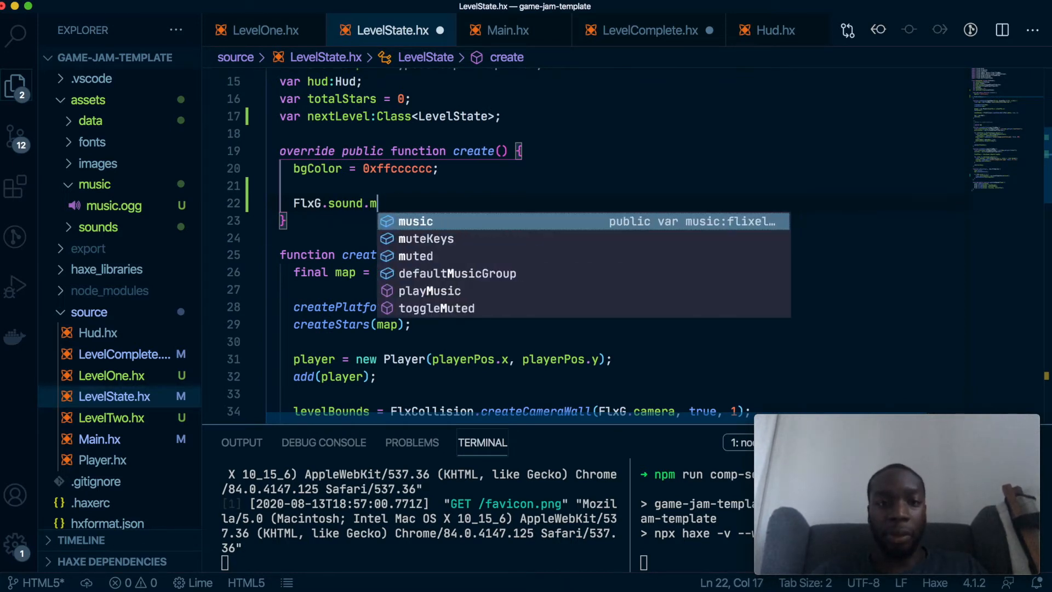
{"action": "type", "text": "playMusic("}
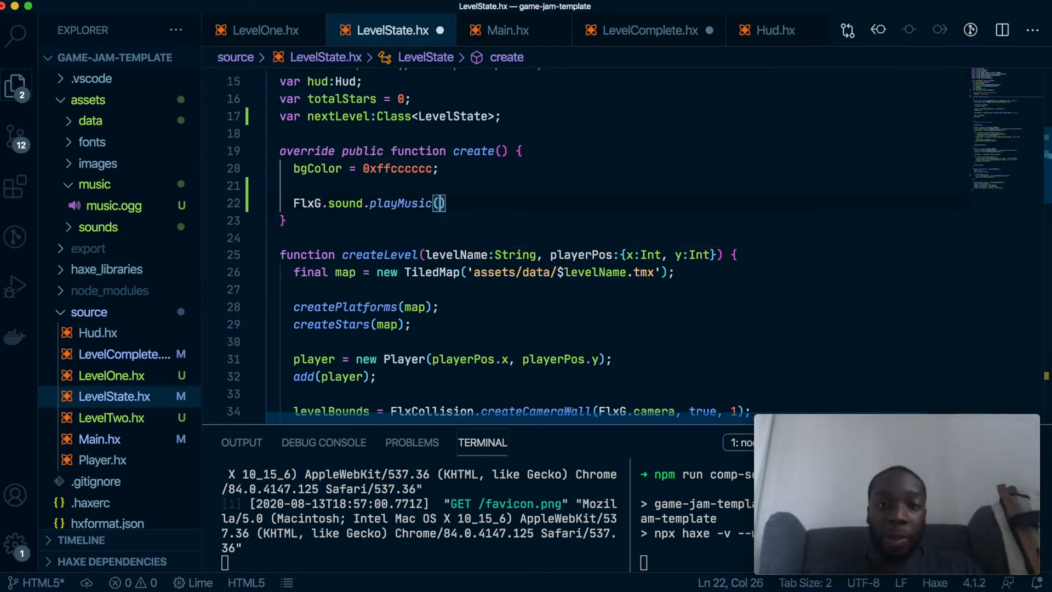
{"action": "type", "text": "\"asset\""}
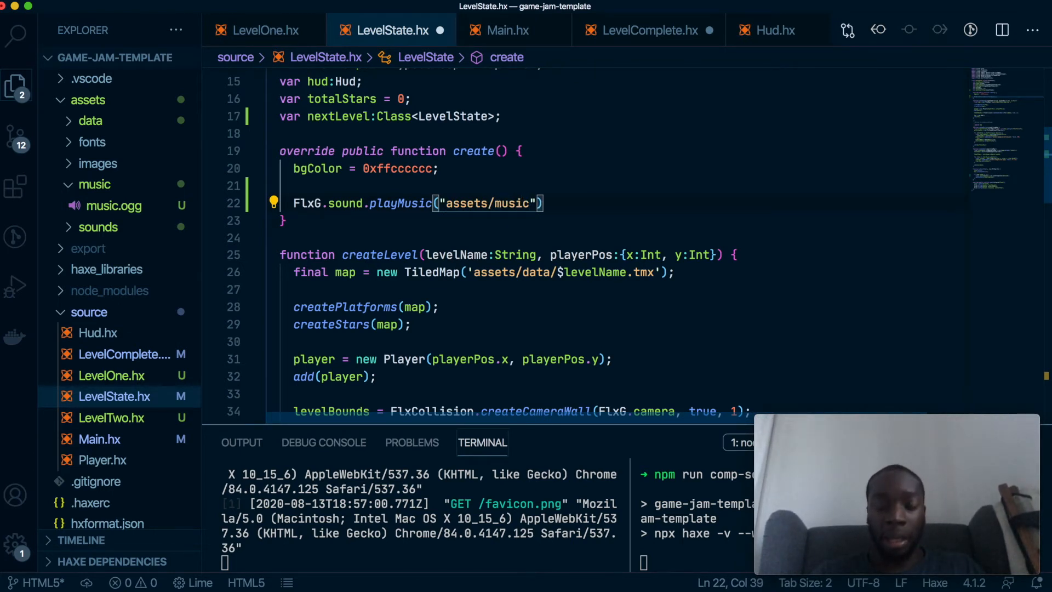
{"action": "type", "text": "/music.ogg"}
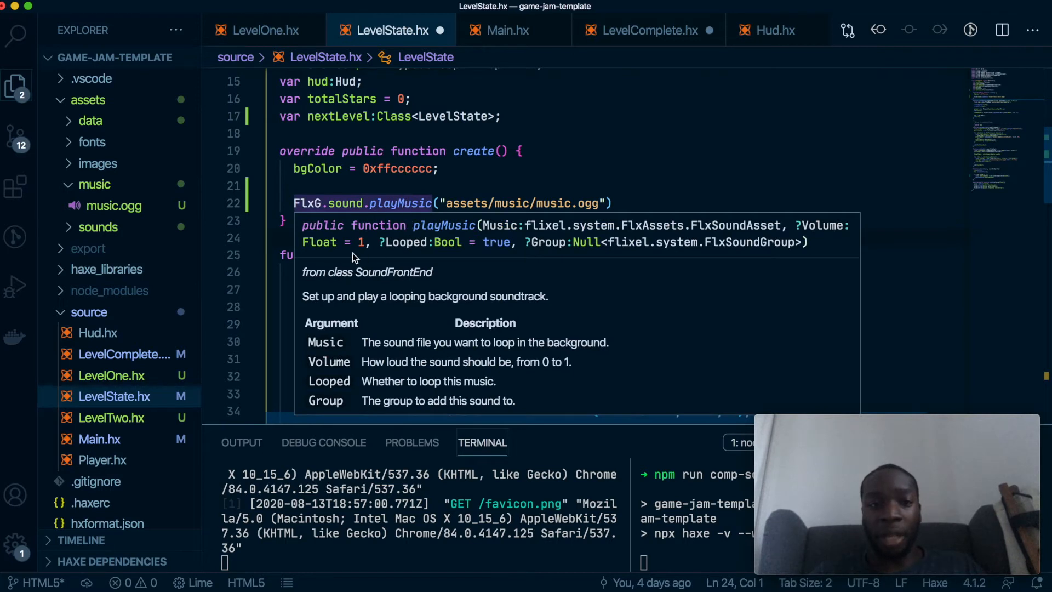
{"action": "mouse_move", "coordinate": [358, 256]}
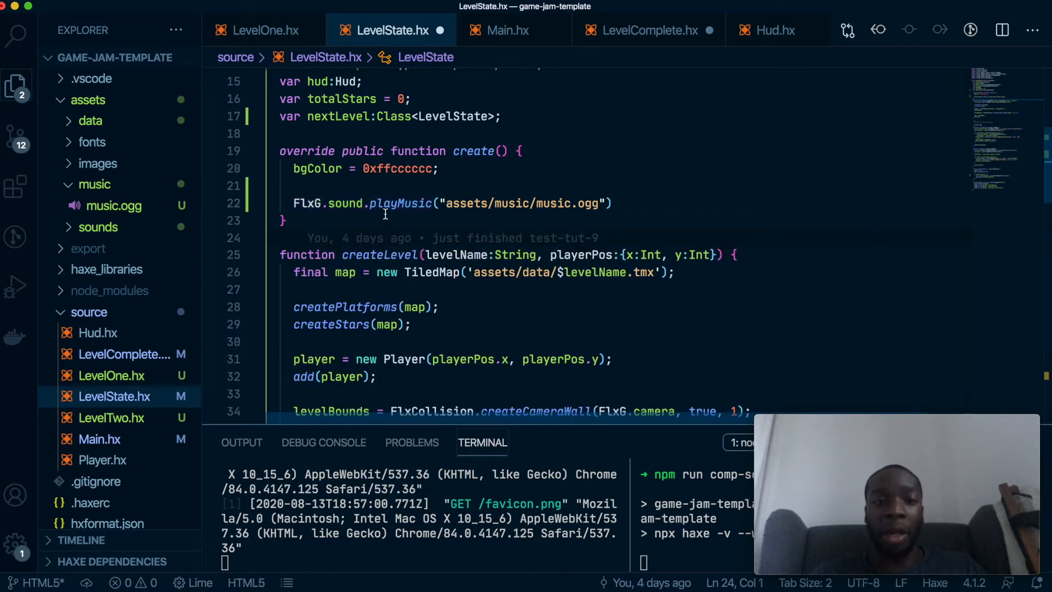
{"action": "type", "text": ";"}
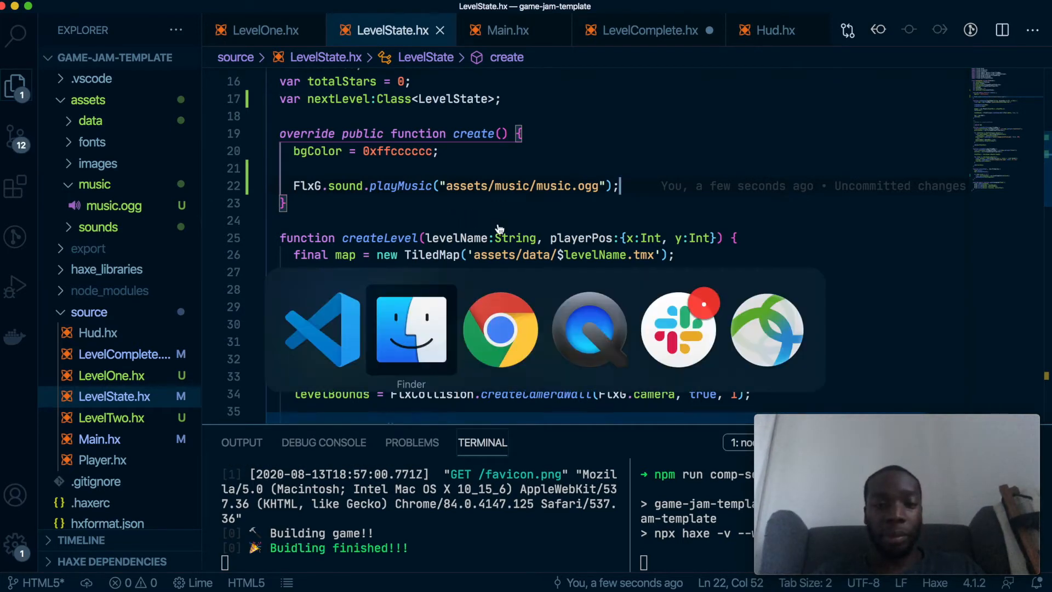
Reload the localhost game, finish the level and continue to the next one.
{"action": "left_click", "coordinate": [499, 329]}
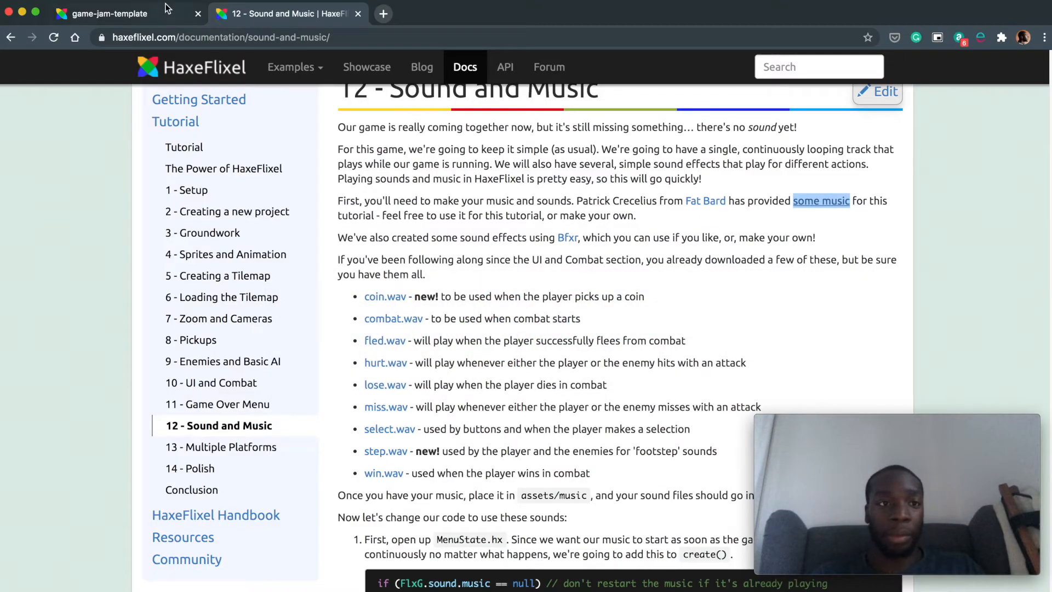
{"action": "left_click", "coordinate": [101, 13]}
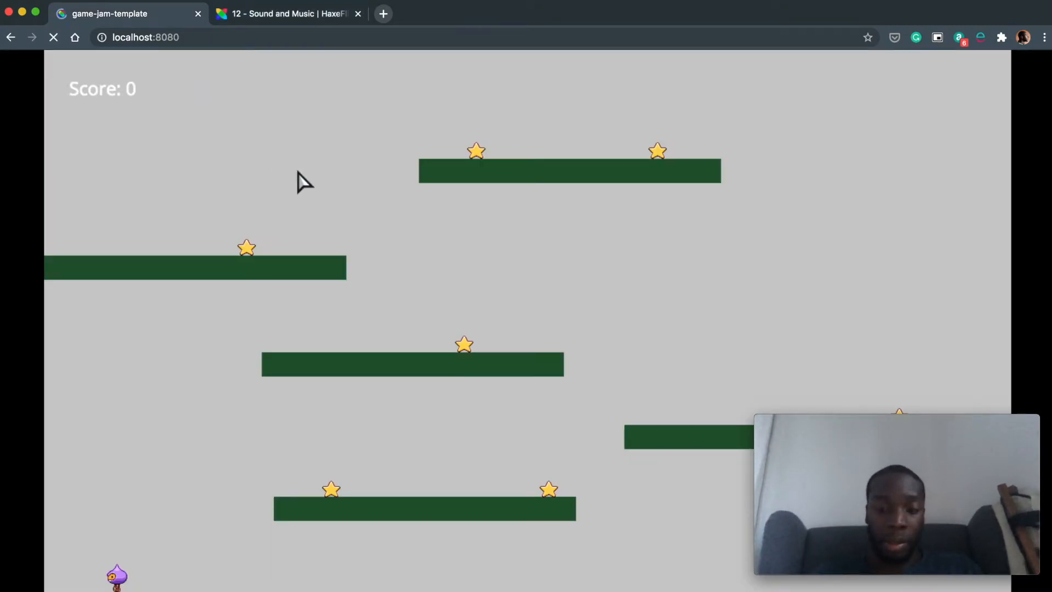
{"action": "left_click", "coordinate": [54, 38]}
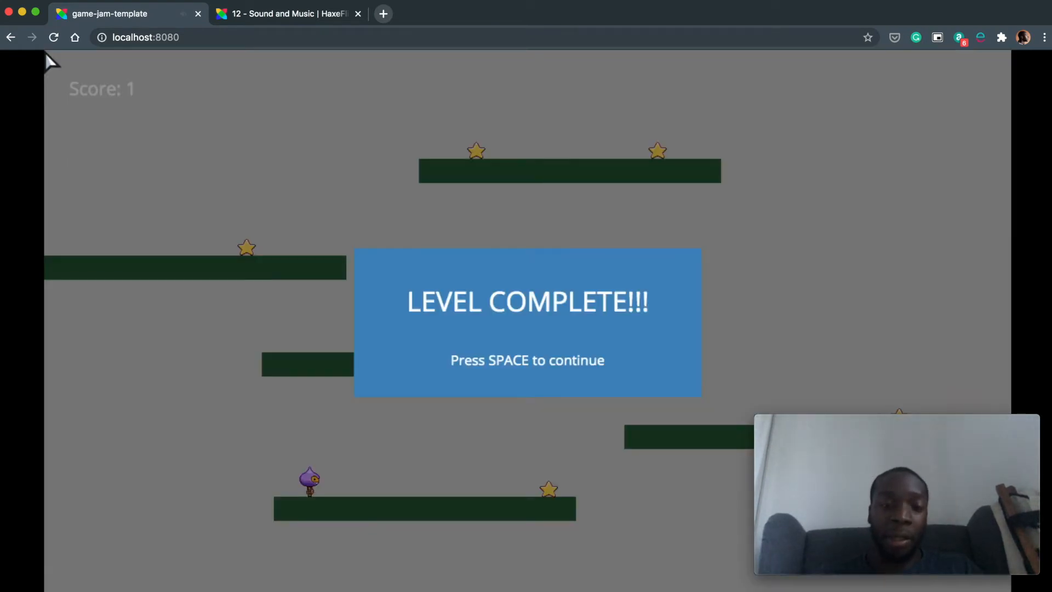
{"action": "key", "text": "space"}
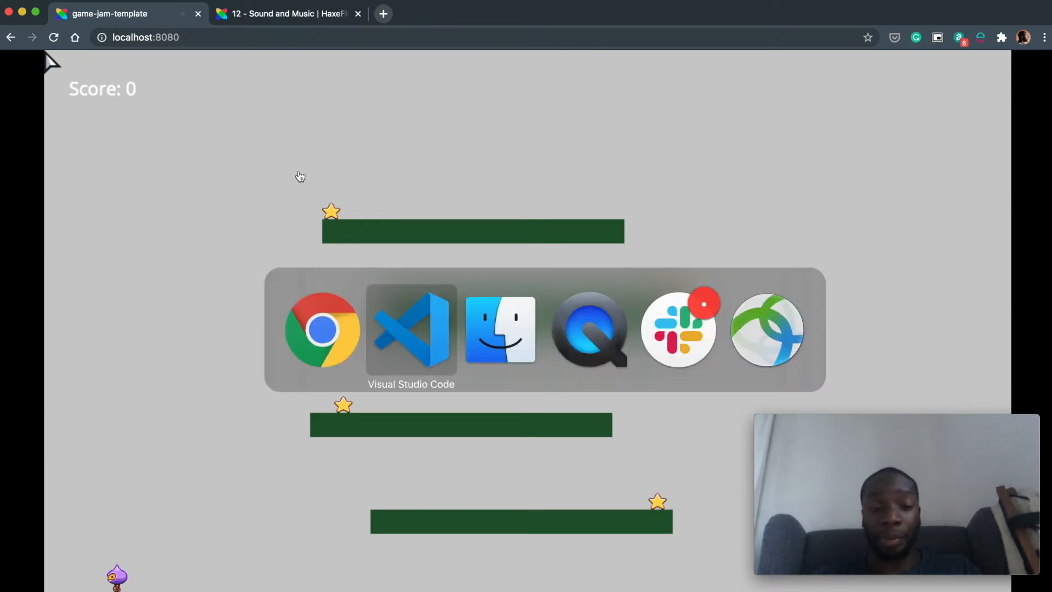
Wrap the playMusic call in if (FlxG.sound.music == null) { ... } in create().
{"action": "left_click", "coordinate": [411, 329]}
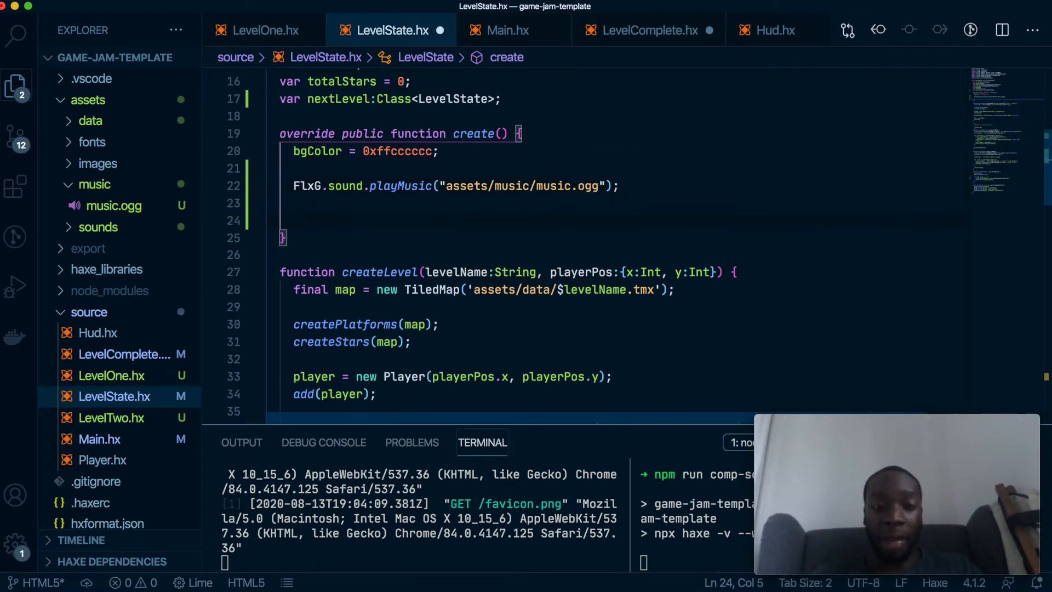
{"action": "type", "text": "if ("}
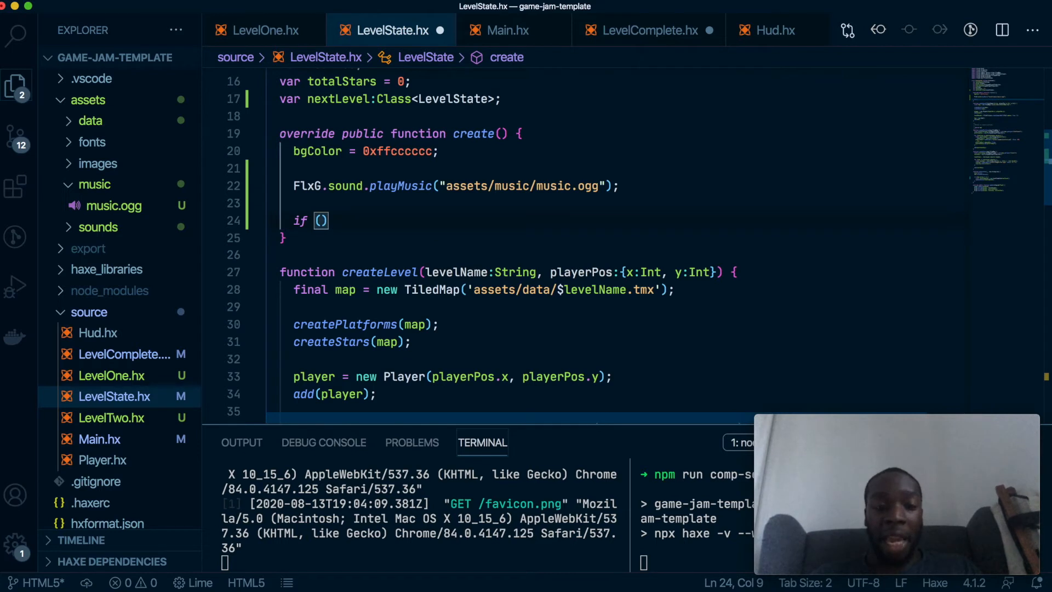
{"action": "type", "text": "FlxG."}
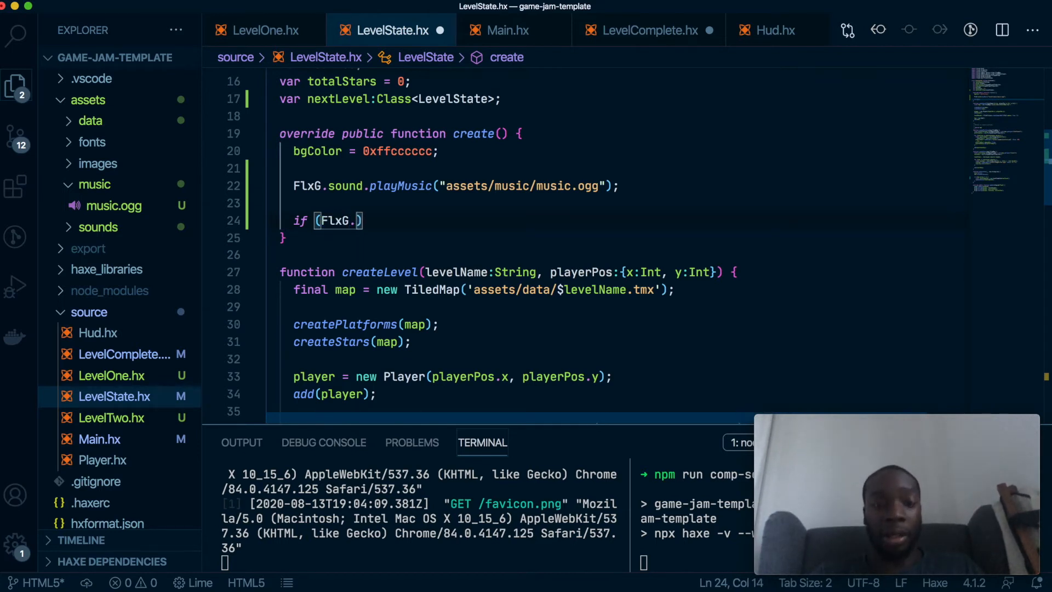
{"action": "type", "text": "sound"}
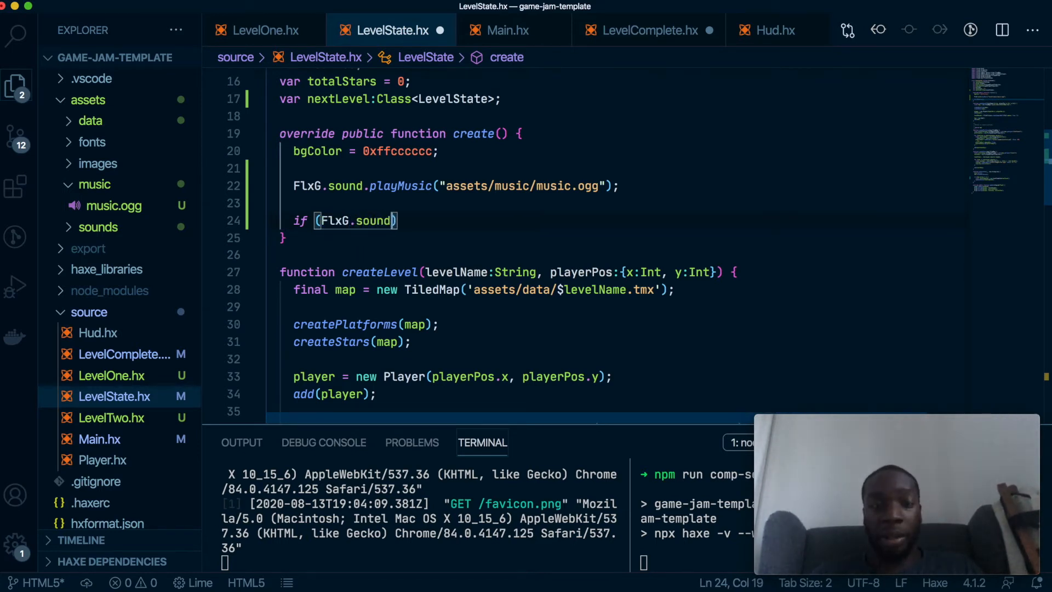
{"action": "type", "text": ".music == null"}
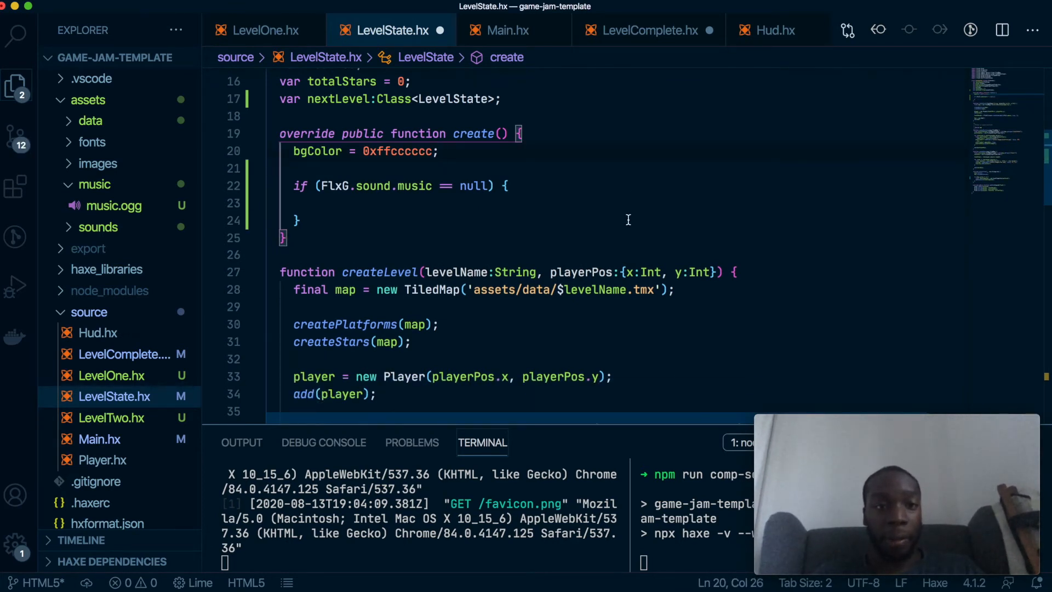
{"action": "type", "text": "FlxG.sound.playMusic(\"assets/music/music.ogg\");"}
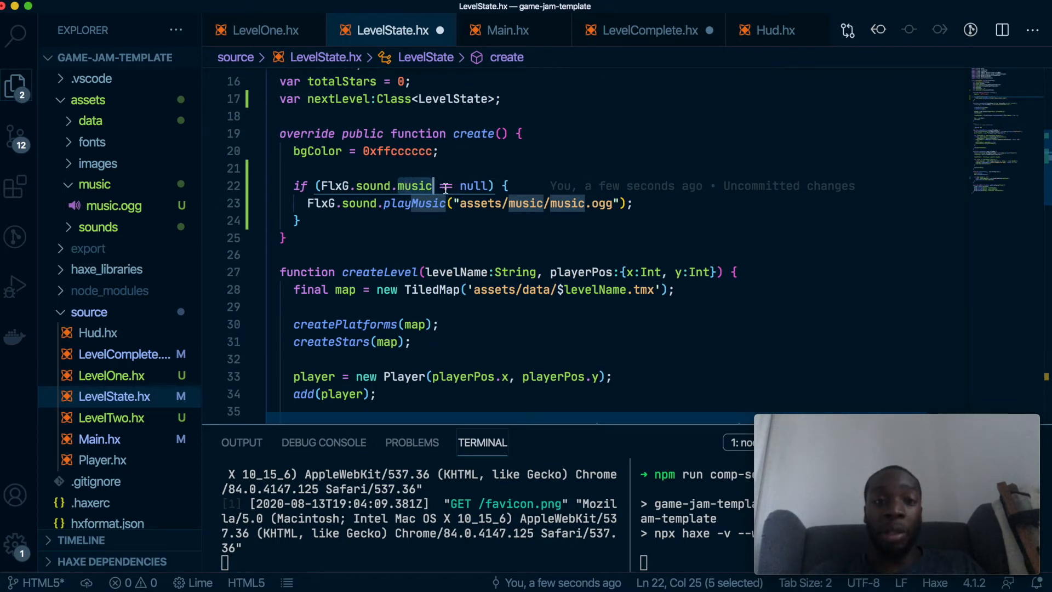
{"action": "mouse_move", "coordinate": [373, 322]}
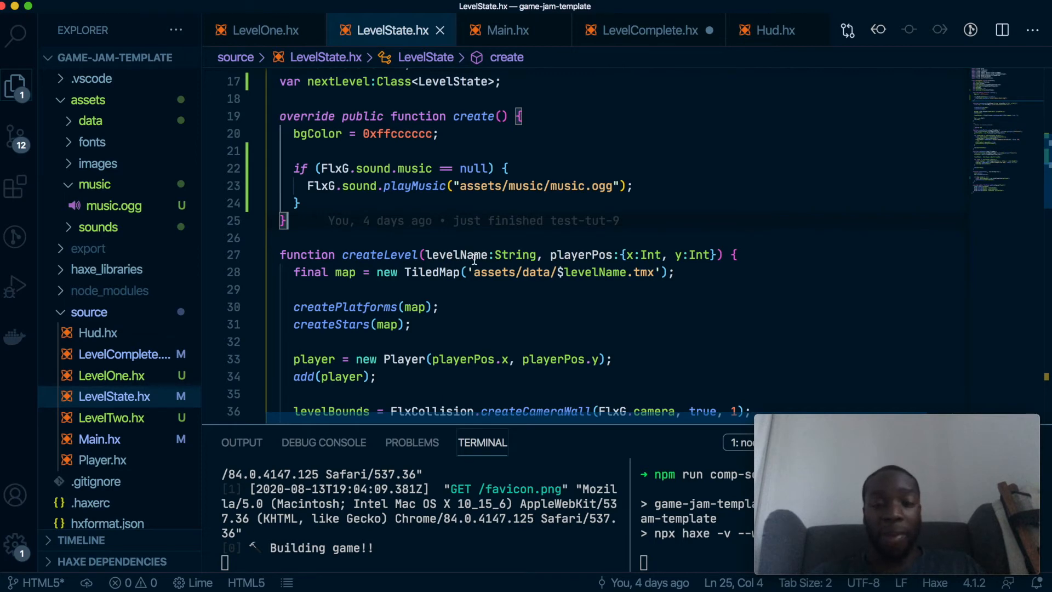
Switch to Chrome to test that the music no longer restarts between levels.
{"action": "key", "text": "Cmd+Tab"}
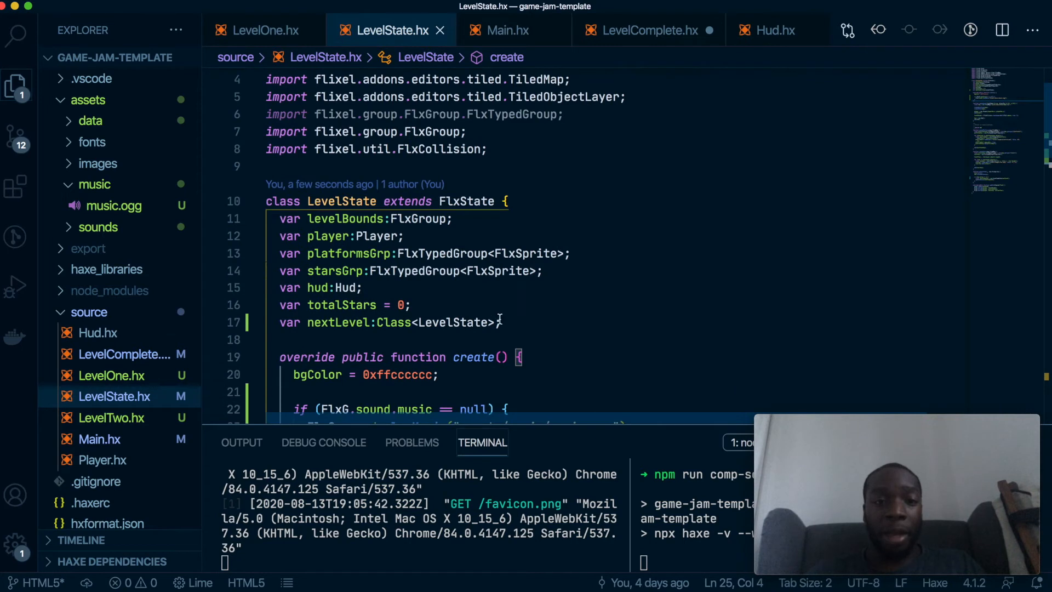
Declare var collectSnd:FlxSound; among the LevelState class fields.
{"action": "type", "text": "var"}
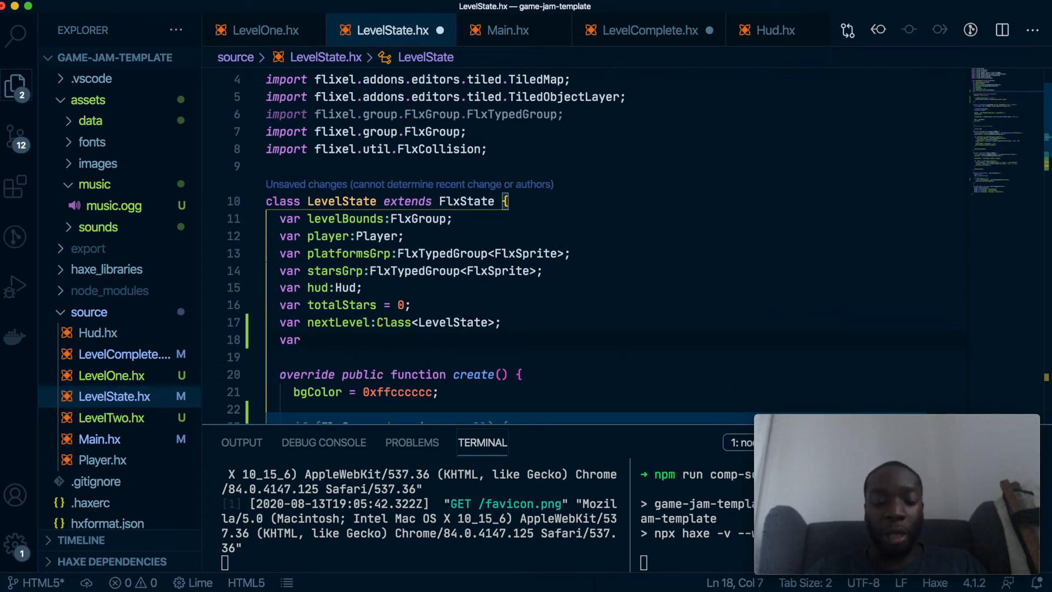
{"action": "type", "text": "collect"}
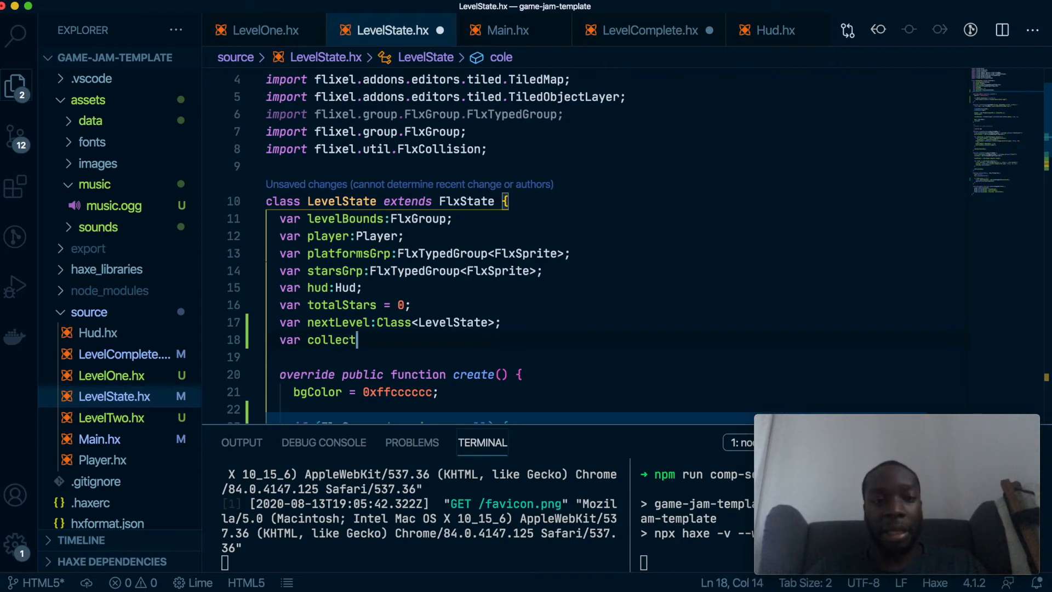
{"action": "type", "text": "Snd"}
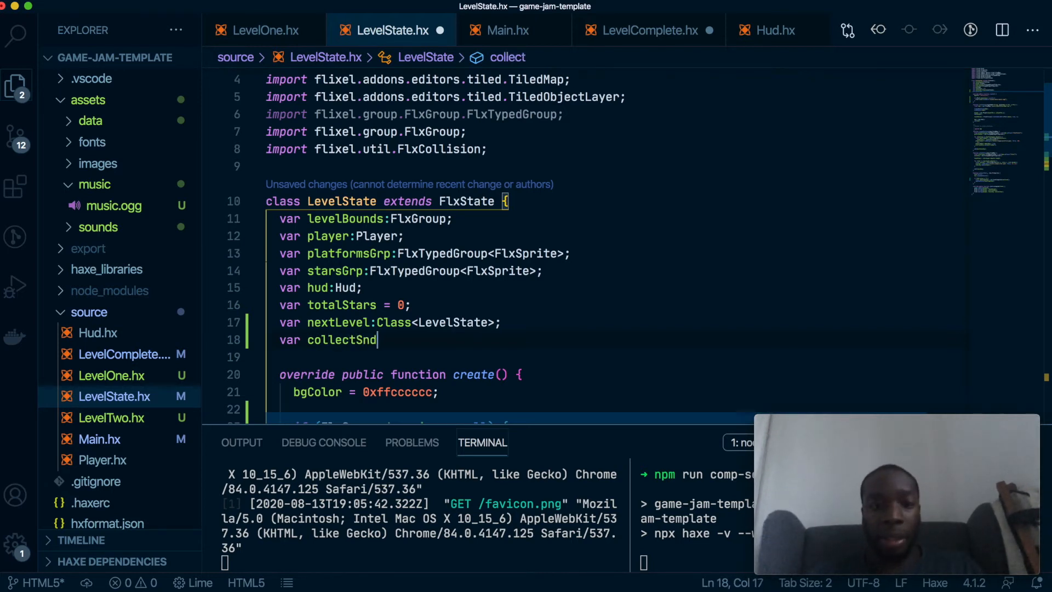
{"action": "type", "text": ":Fl"}
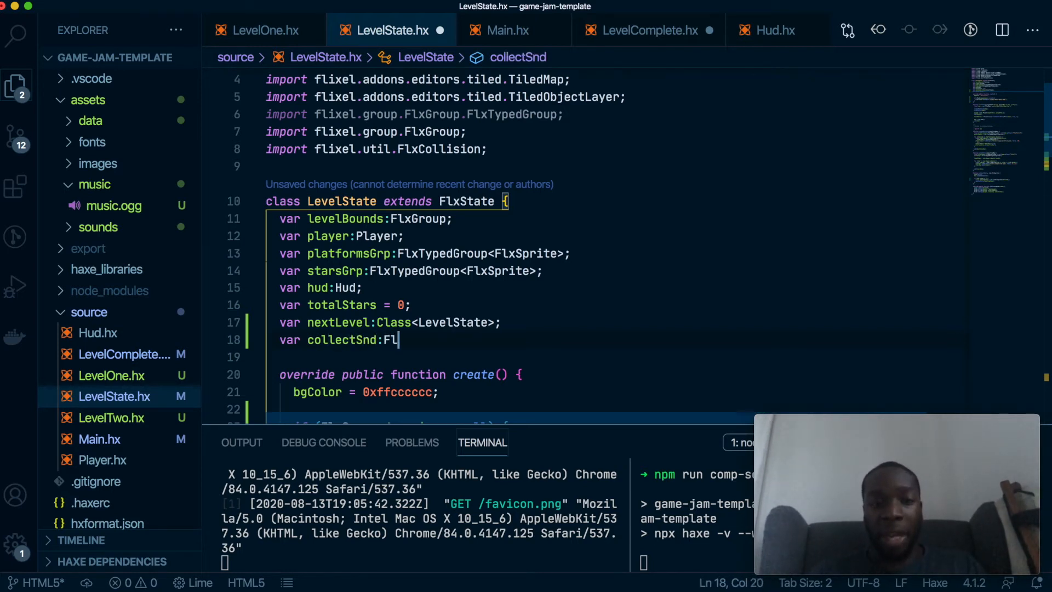
{"action": "type", "text": "xSou"}
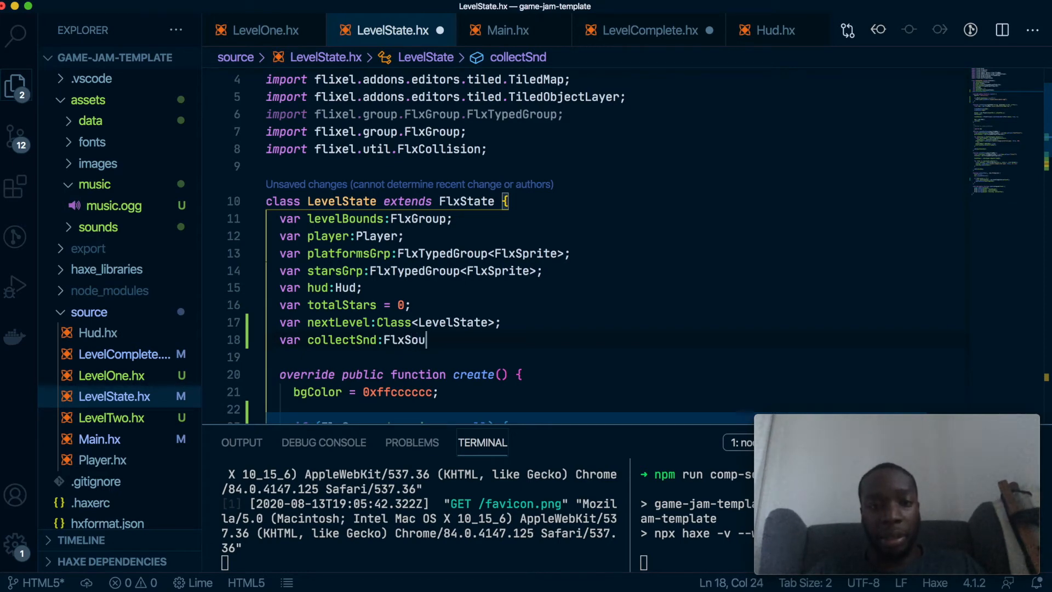
{"action": "type", "text": "nd"}
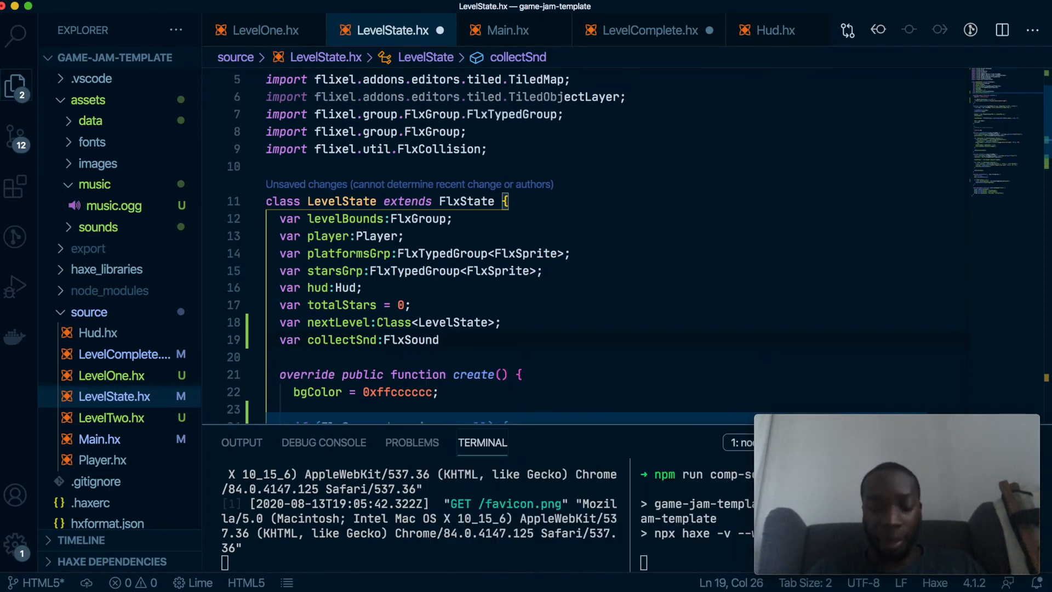
In create() load collectSnd with FlxG.sound.load("assets/sounds/coin.wav").
{"action": "double_click", "coordinate": [342, 339]}
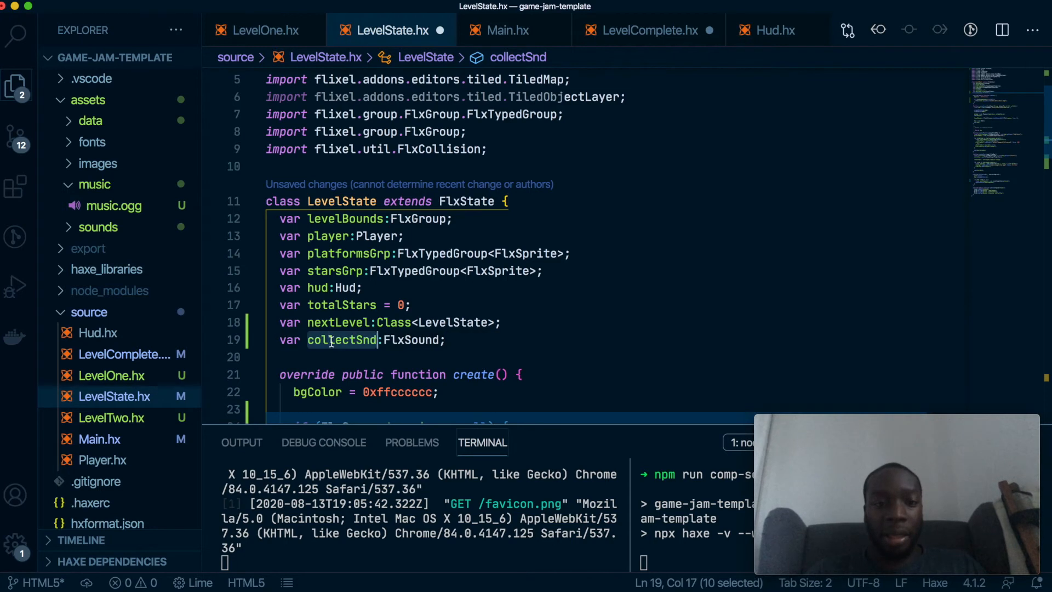
{"action": "scroll", "scroll_direction": "down", "scroll_amount": 3}
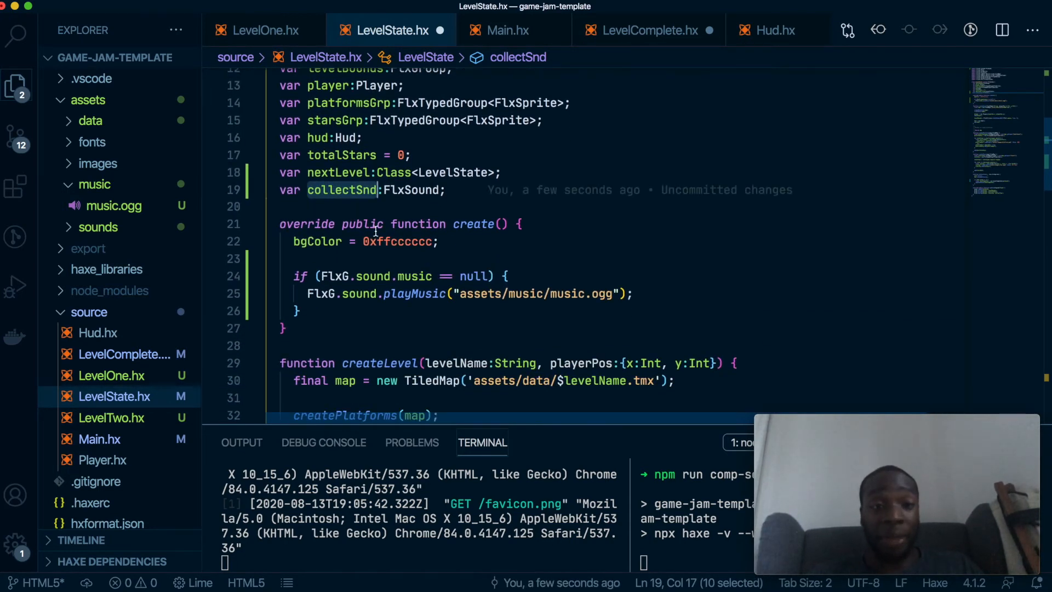
{"action": "type", "text": "collectSnd ="}
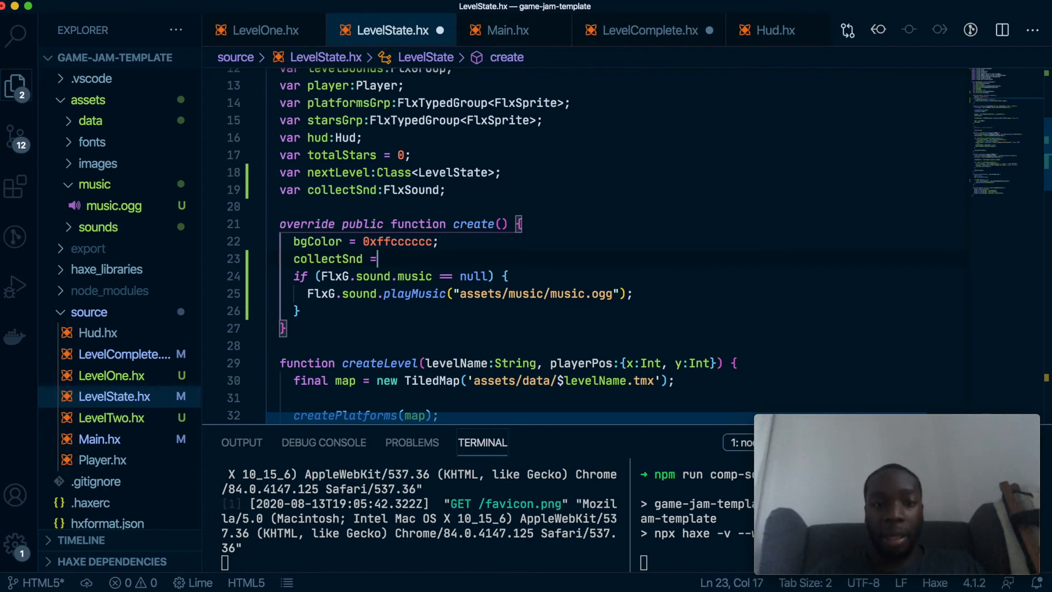
{"action": "type", "text": "FlxG.so"}
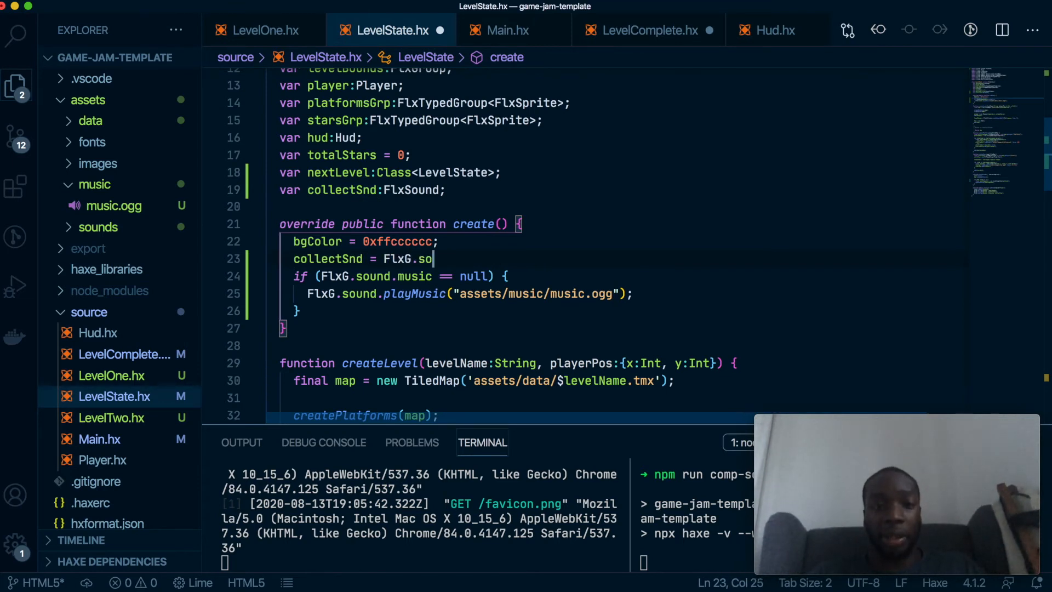
{"action": "type", "text": "und.load("}
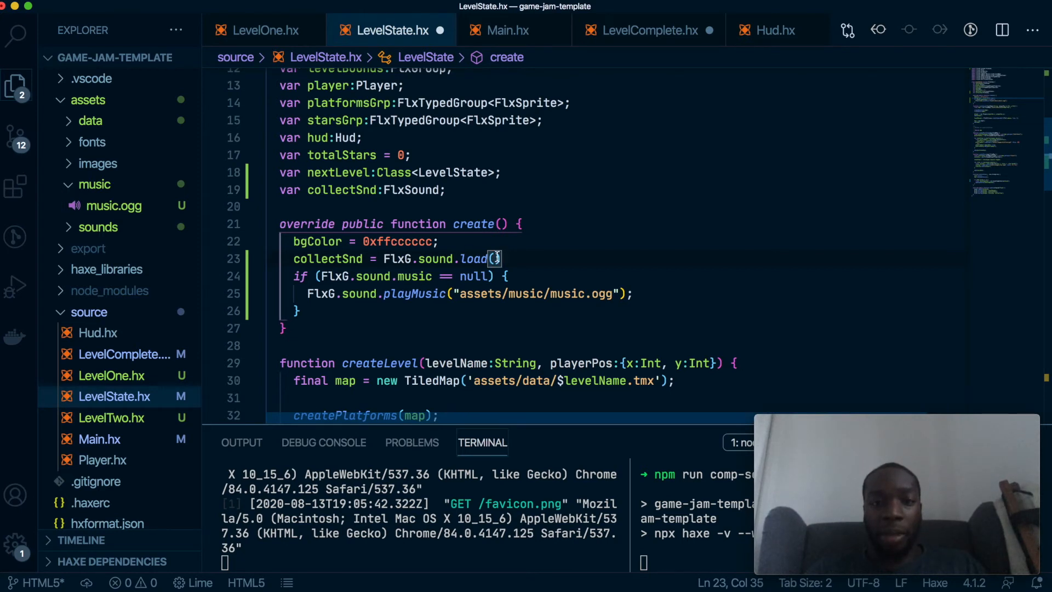
{"action": "type", "text": "\"\""}
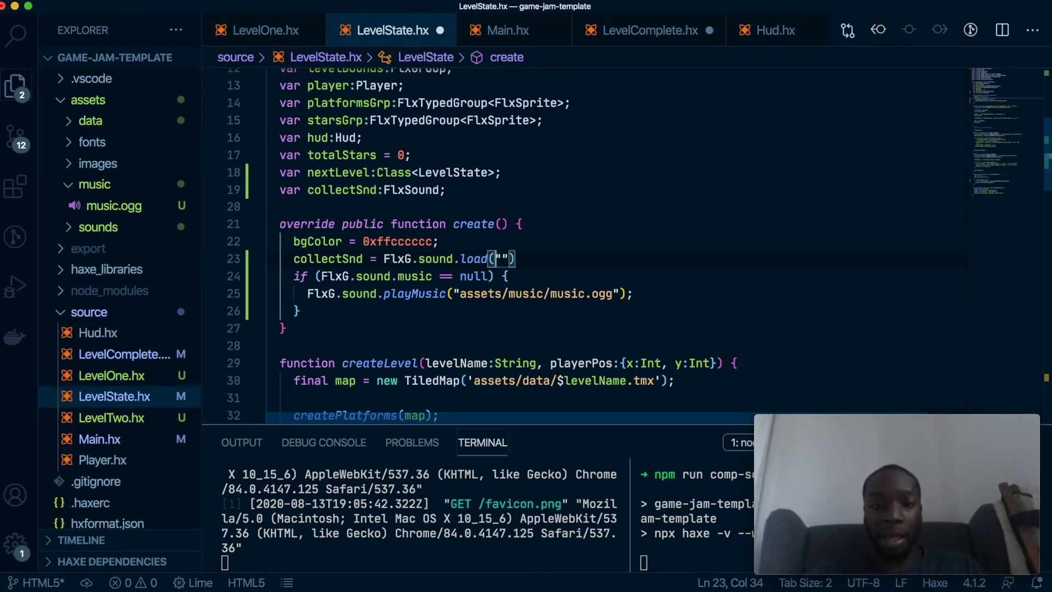
{"action": "type", "text": "assets/"}
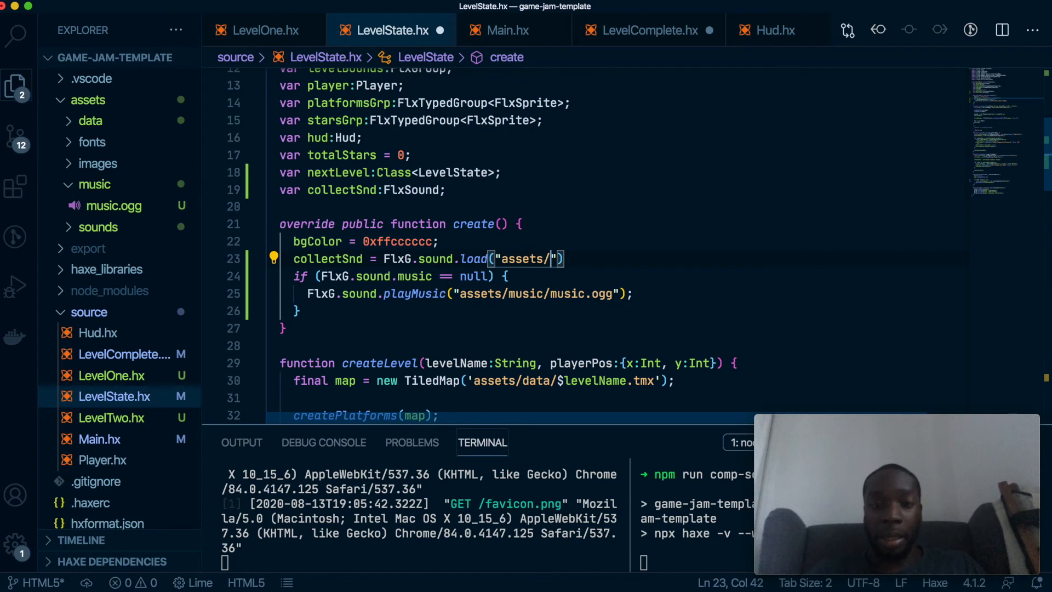
{"action": "type", "text": "soun"}
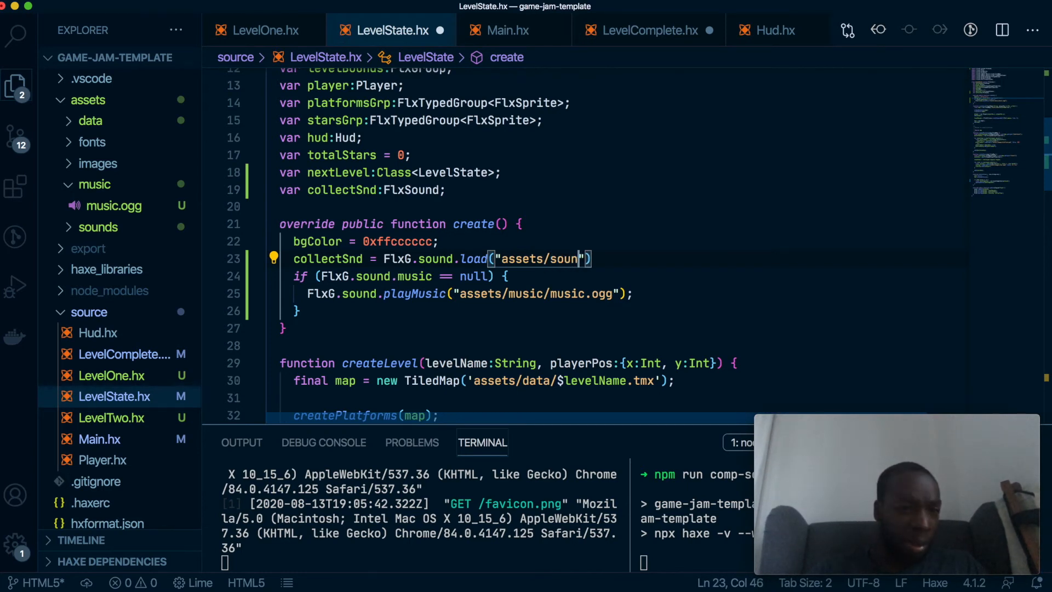
{"action": "type", "text": "ds"}
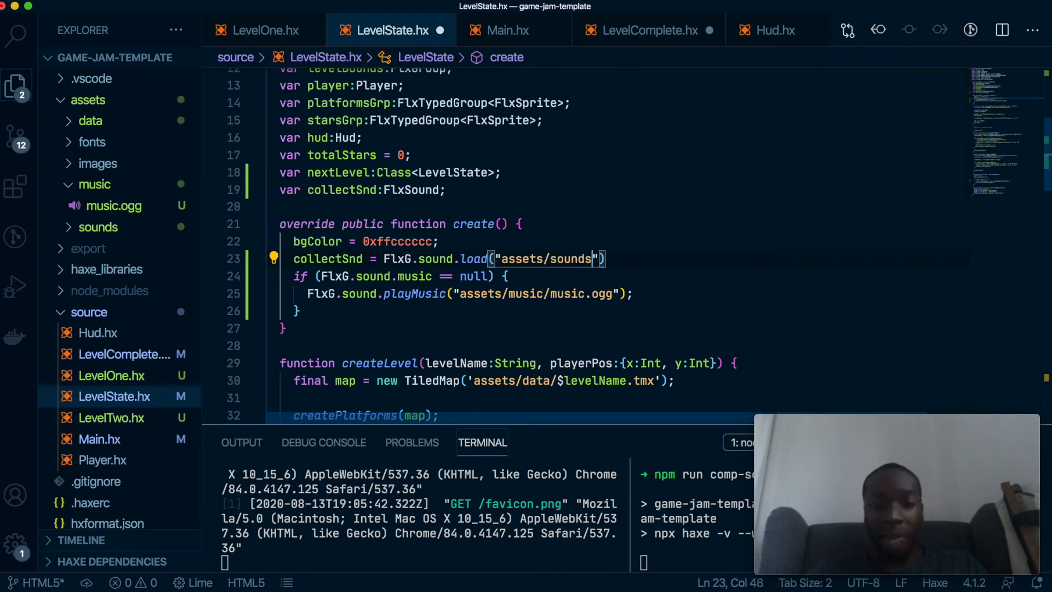
{"action": "type", "text": "/c"}
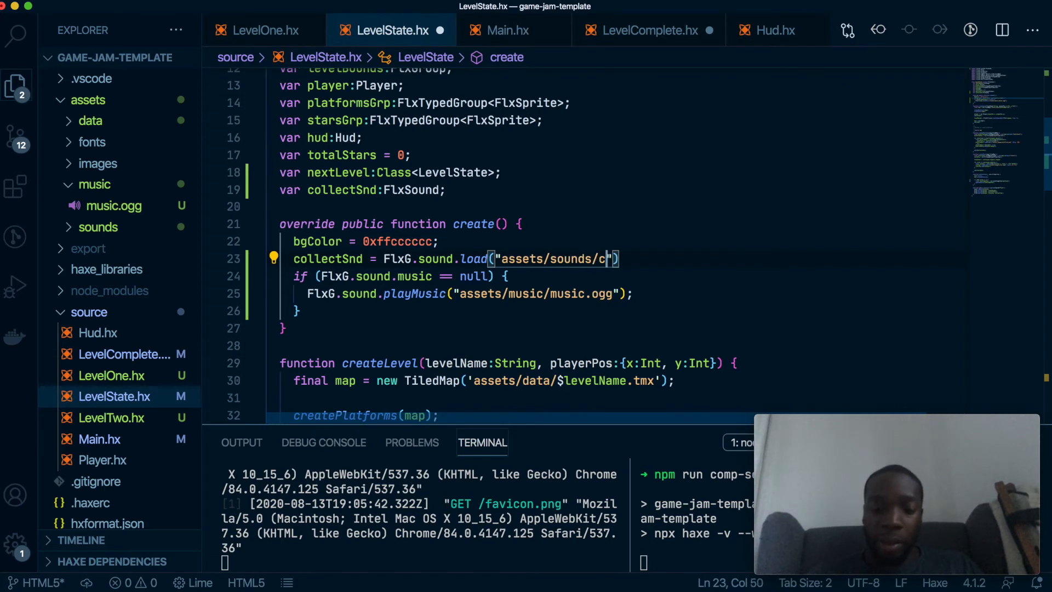
{"action": "type", "text": "oin.wav"}
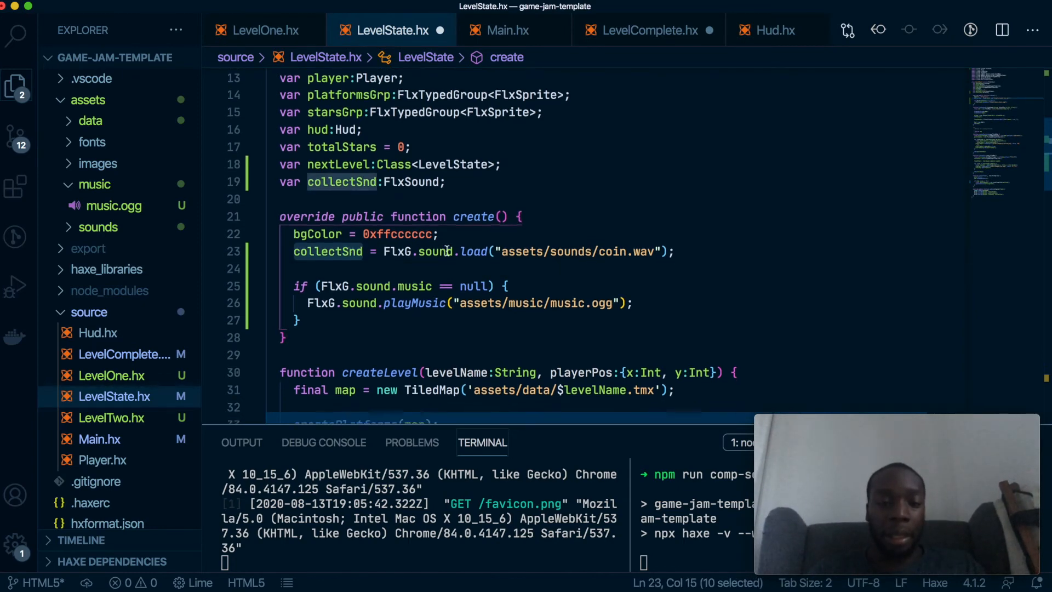
Add collectSnd.play(true); in collectStar() after the score increments.
{"action": "scroll", "scroll_direction": "down", "scroll_amount": 3}
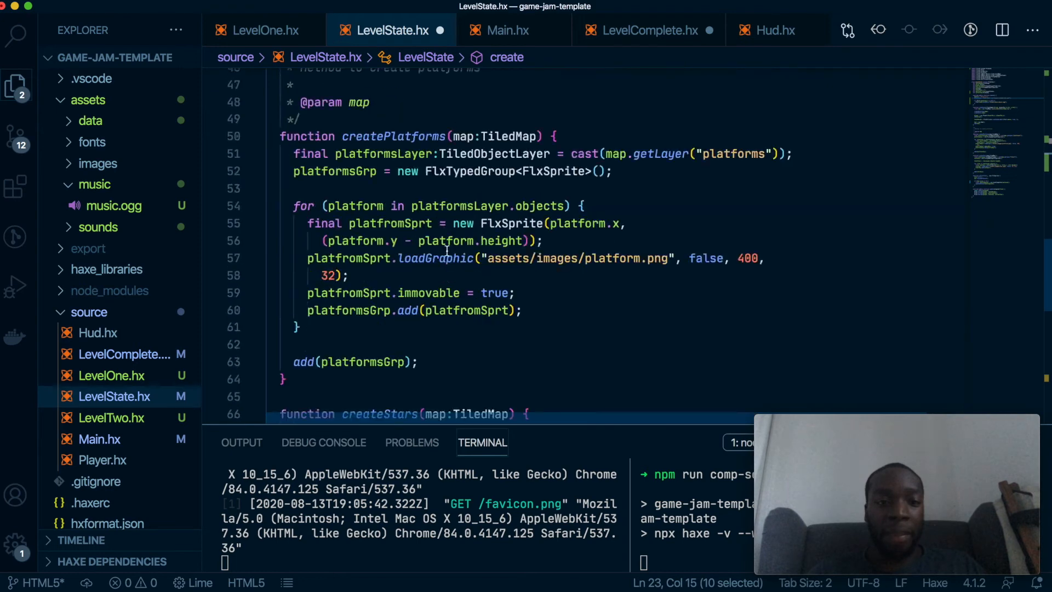
{"action": "scroll", "scroll_direction": "down", "scroll_amount": 3}
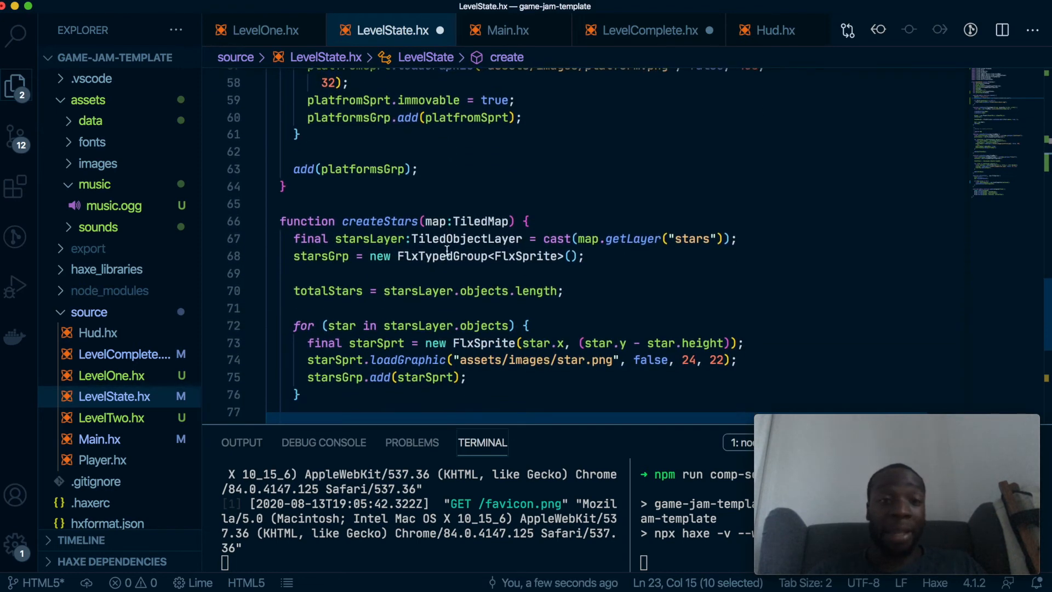
{"action": "scroll", "scroll_direction": "down", "scroll_amount": 3}
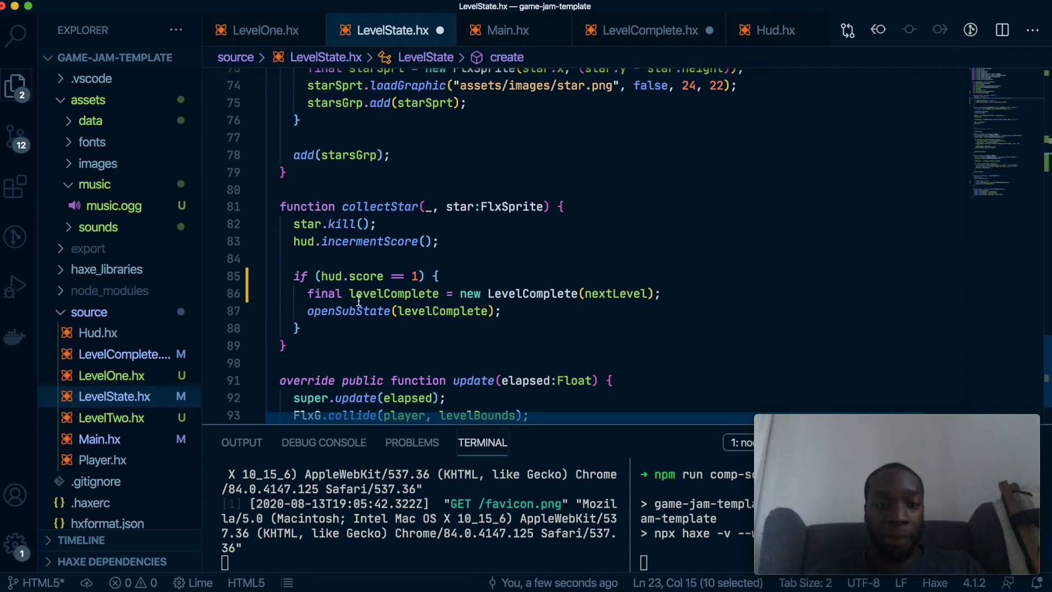
{"action": "double_click", "coordinate": [379, 206]}
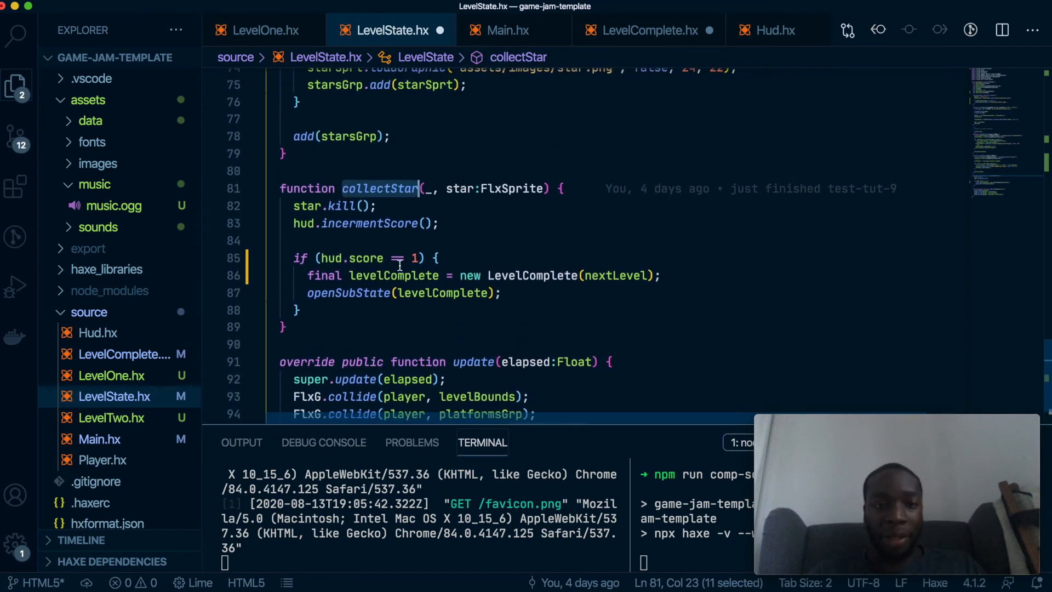
{"action": "type", "text": "collectSnd"}
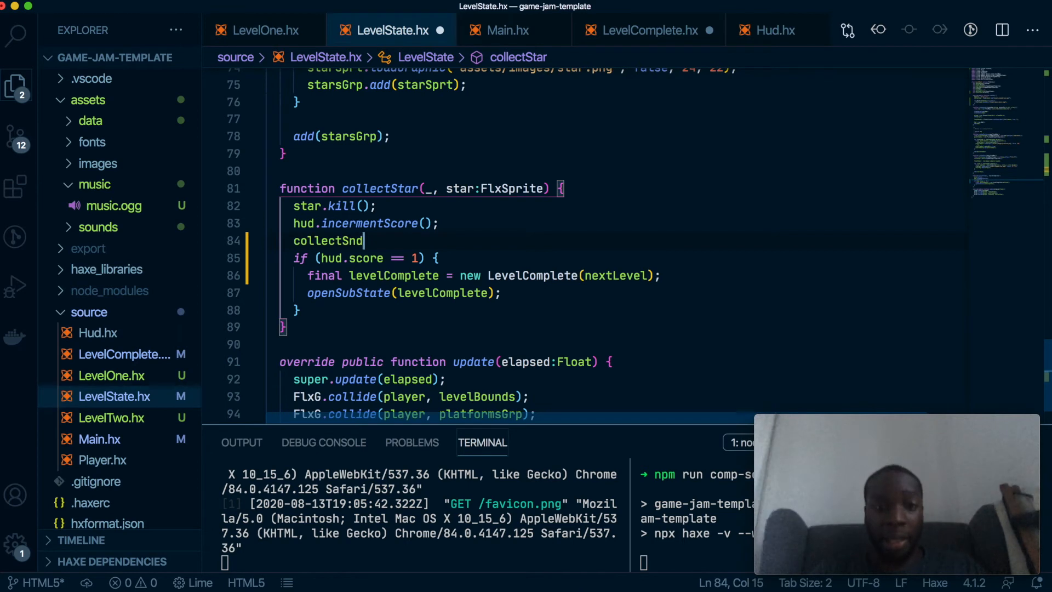
{"action": "type", "text": ".play();"}
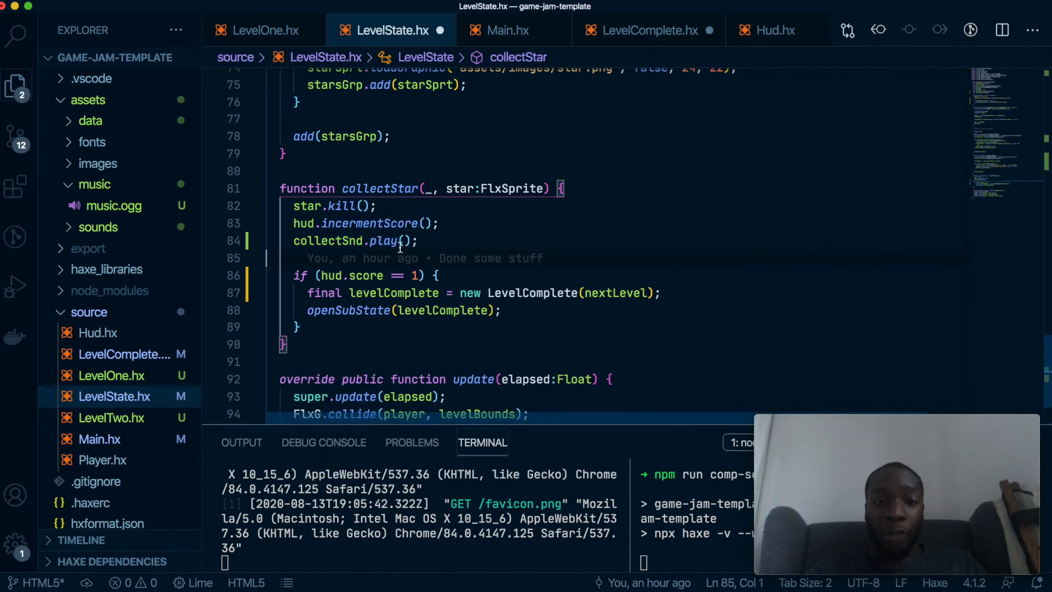
{"action": "type", "text": "true"}
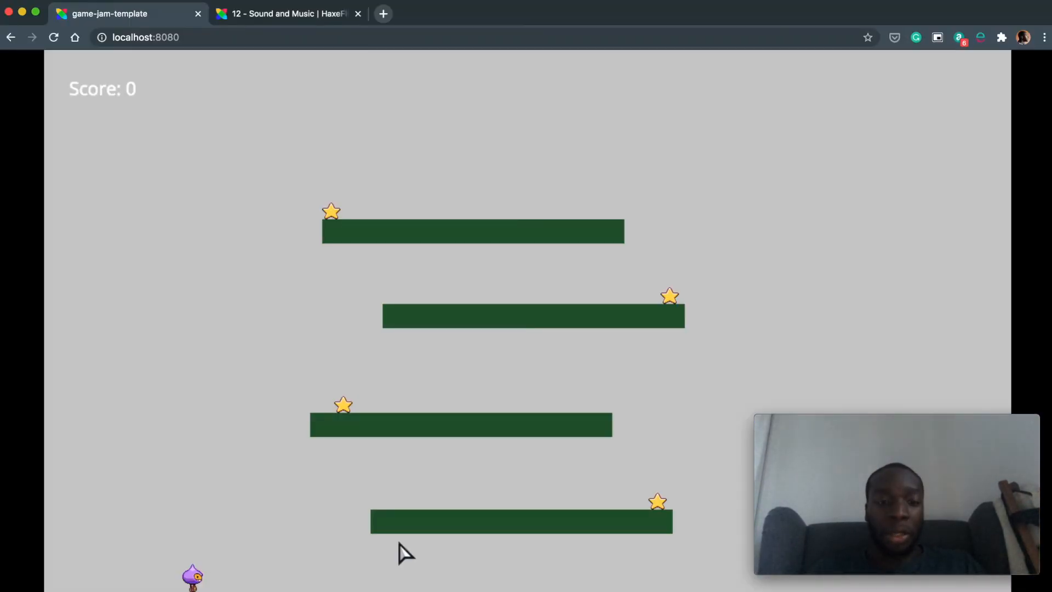
{"action": "mouse_move", "coordinate": [414, 506]}
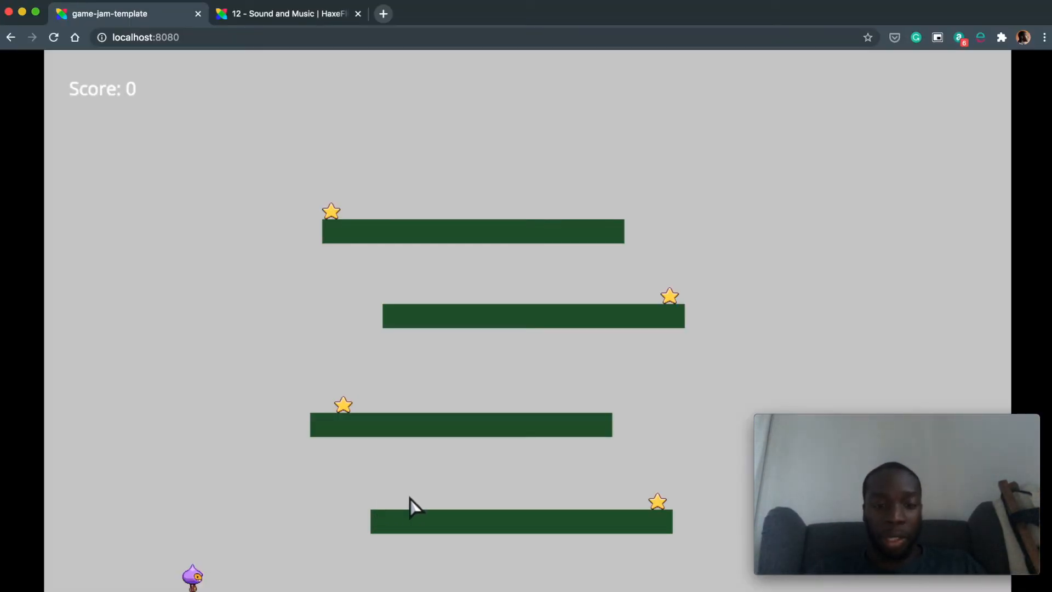
{"action": "mouse_move", "coordinate": [379, 509]}
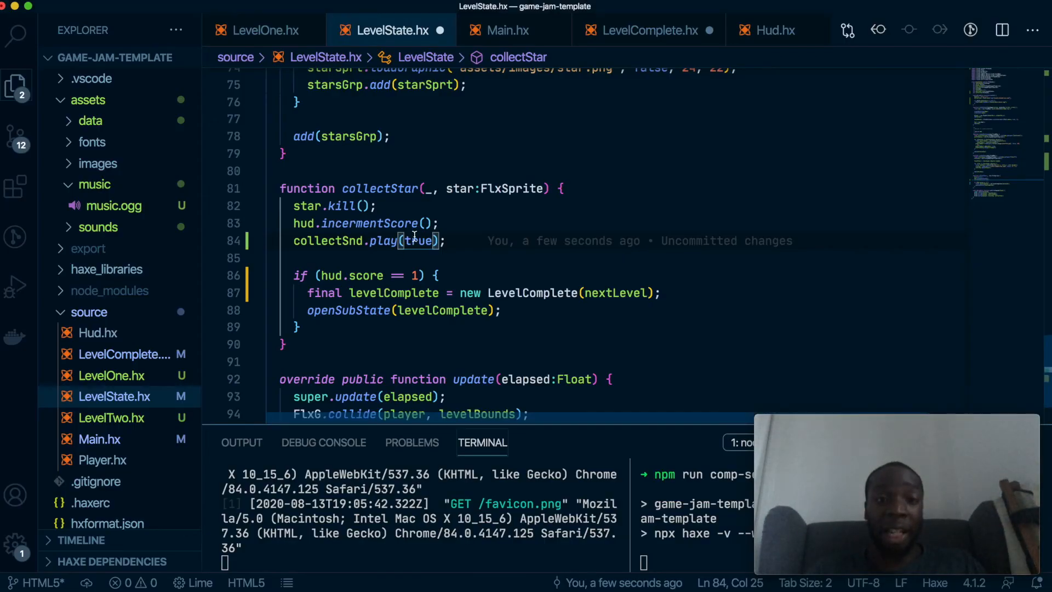
Playtest in Chrome until Level Complete, then continue to the next level.
{"action": "double_click", "coordinate": [420, 241]}
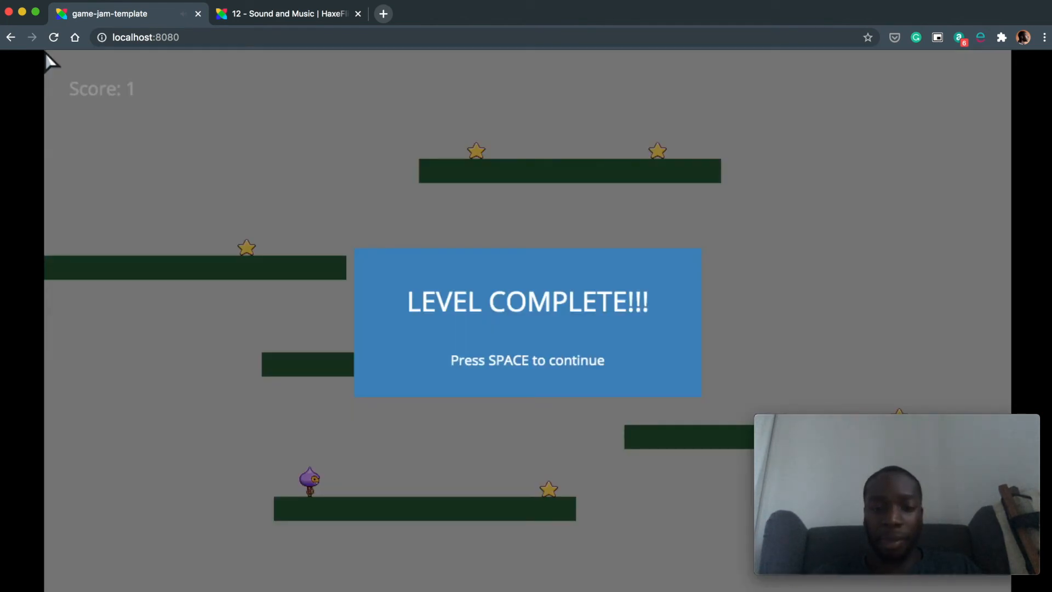
{"action": "key", "text": "space"}
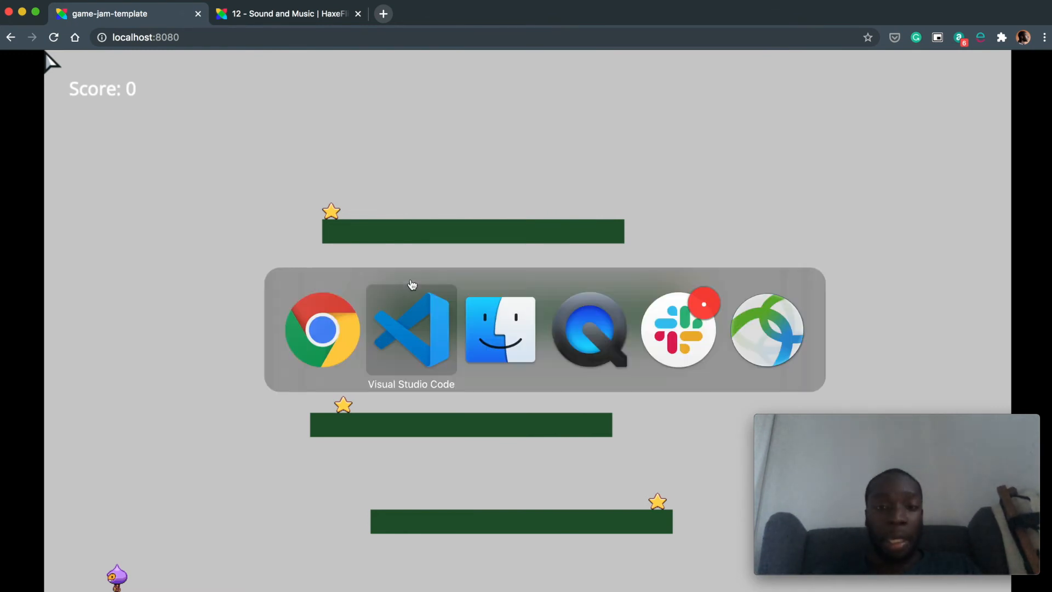
In Player.hx, import FlxSound and declare var jumpSnd:FlxSound.
{"action": "left_click", "coordinate": [411, 329]}
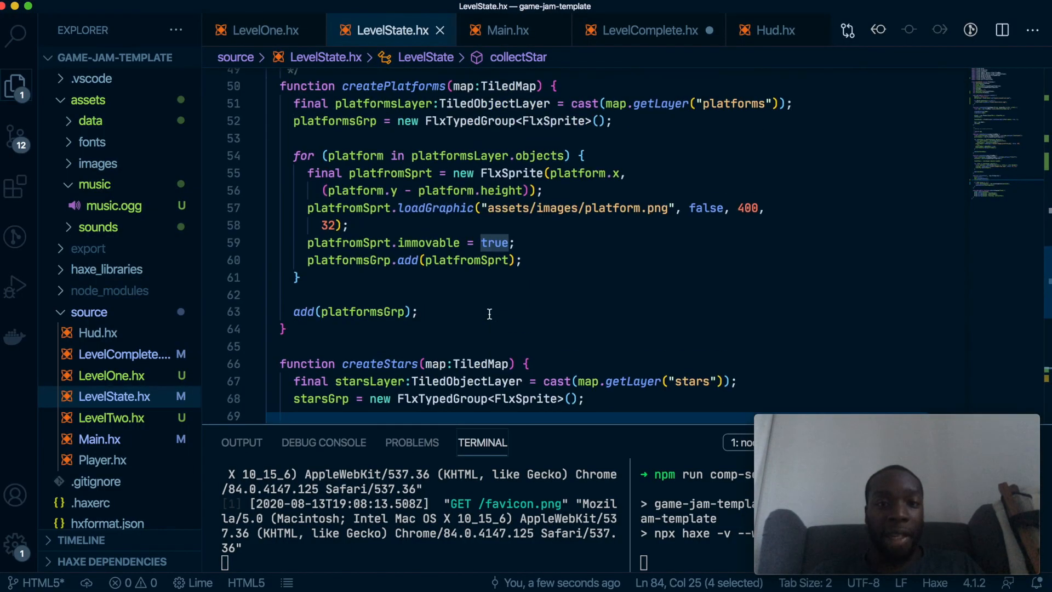
{"action": "type", "text": "pla"}
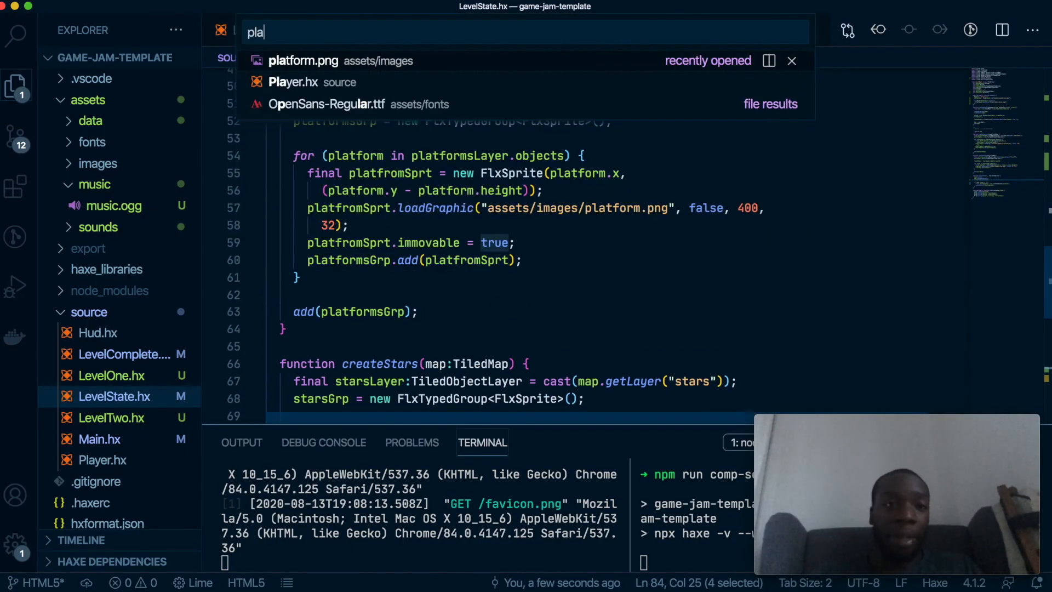
{"action": "left_click", "coordinate": [294, 82]}
{"action": "type", "text": "v"}
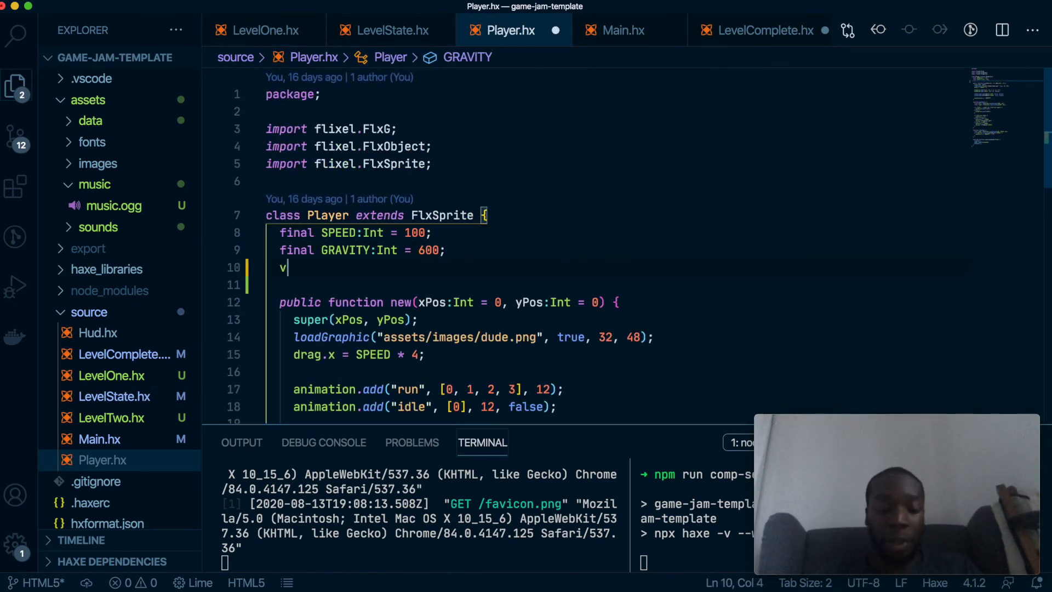
{"action": "type", "text": "ar"}
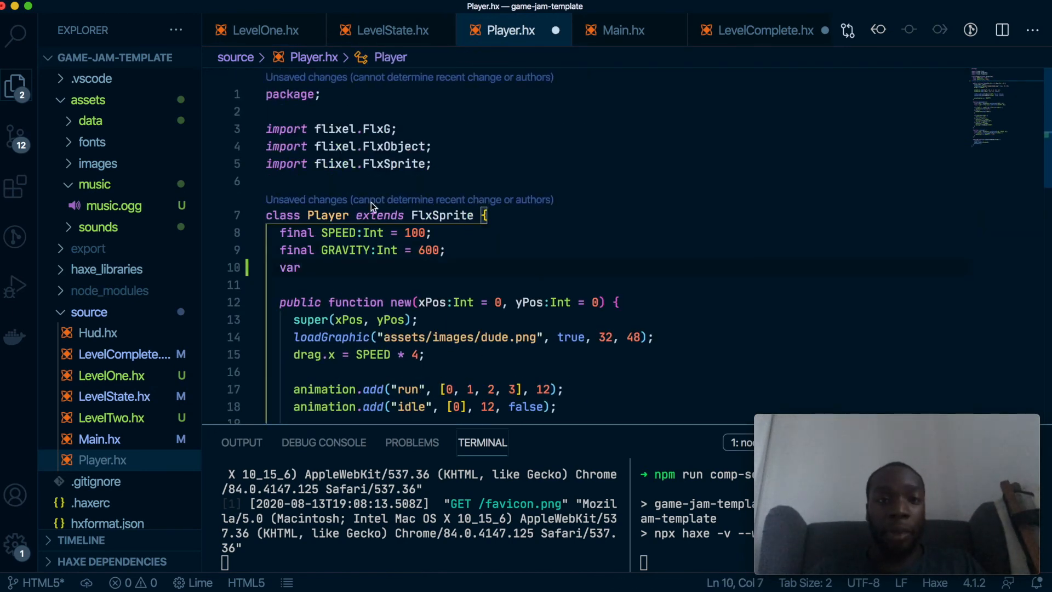
{"action": "type", "text": "jumpSnd:Flx"}
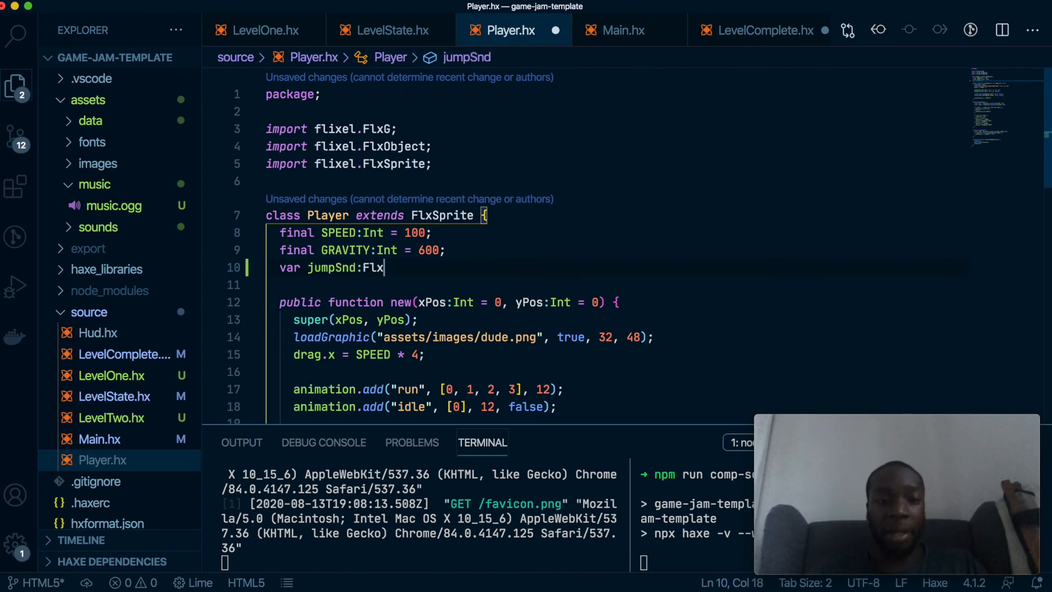
{"action": "type", "text": "Sound;"}
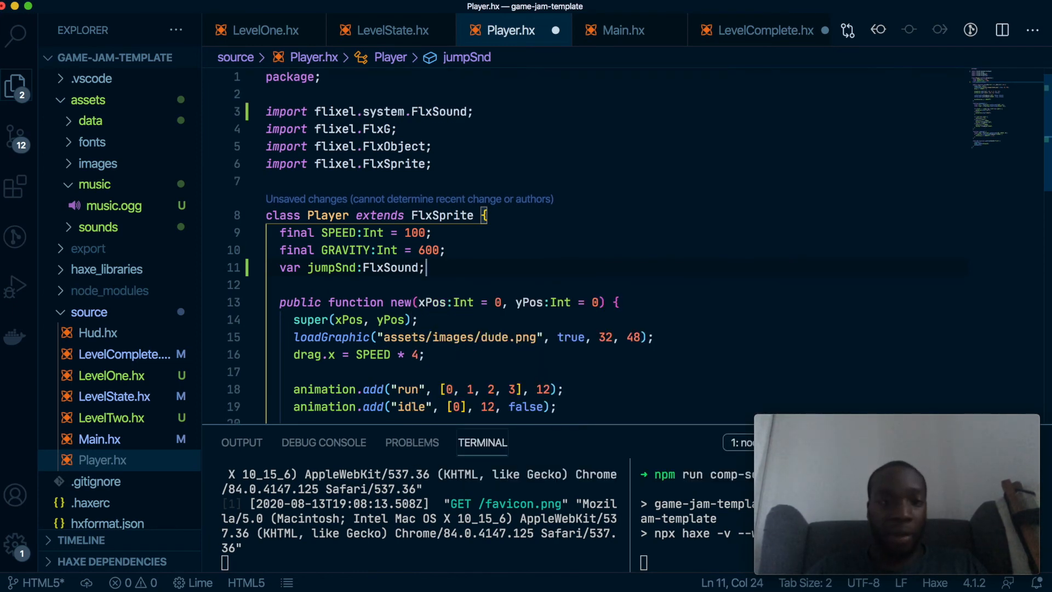
{"action": "double_click", "coordinate": [330, 267]}
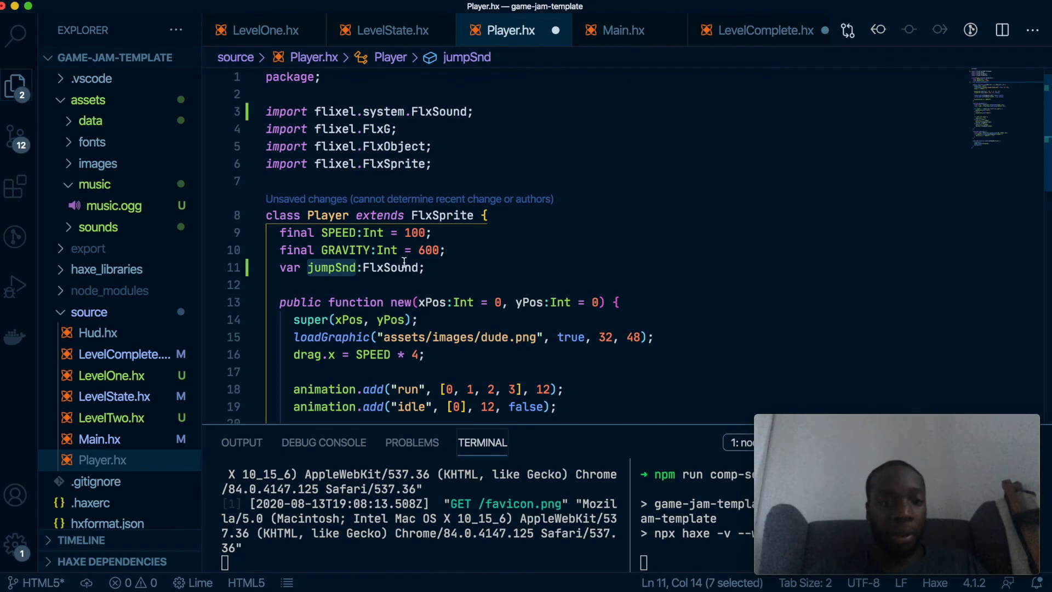
In new(), load assets/sounds/jump.wav into jumpSnd via FlxG.sound.load.
{"action": "scroll", "scroll_direction": "down", "scroll_amount": 3}
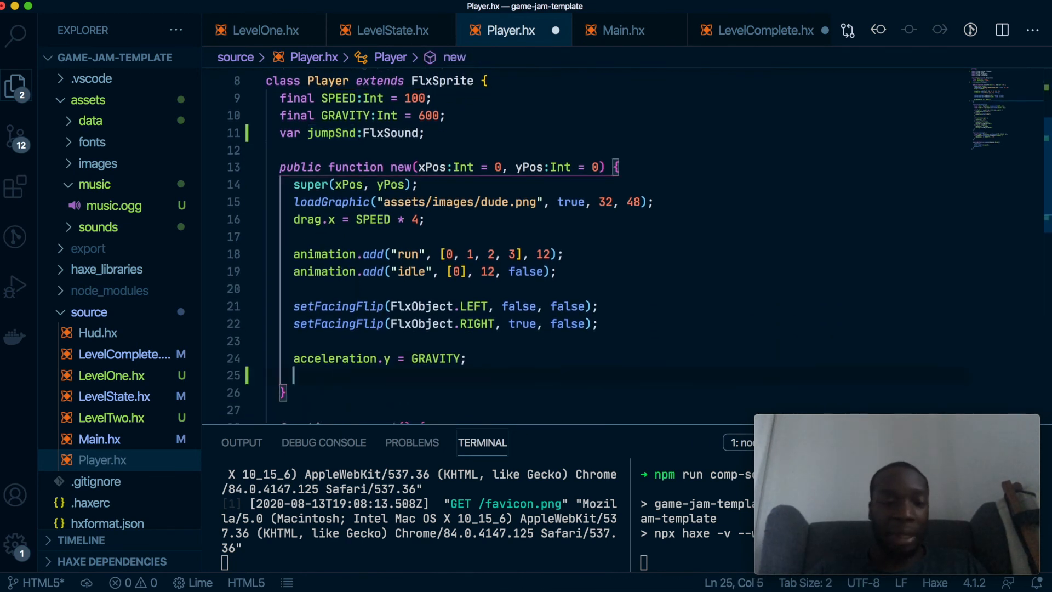
{"action": "type", "text": "jumpSnd ="}
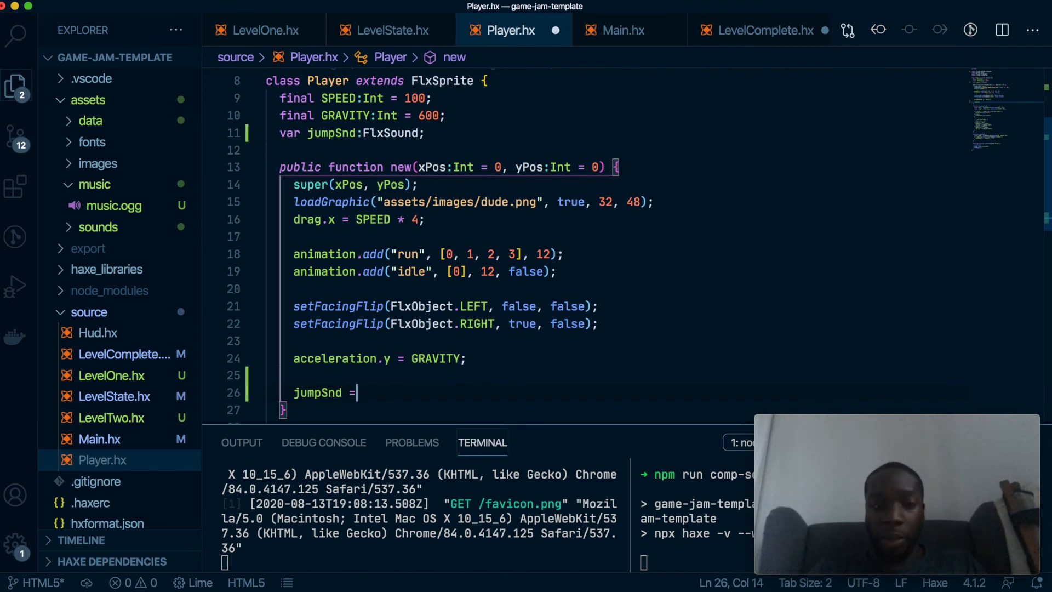
{"action": "type", "text": "FlxG.sound.load(\""}
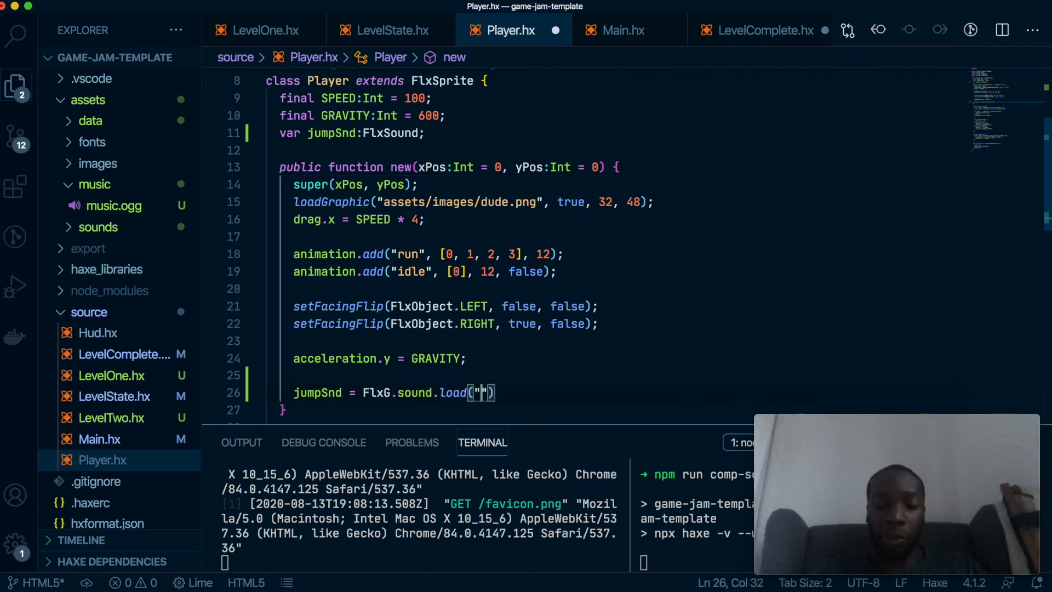
{"action": "type", "text": "assets/sounds/"}
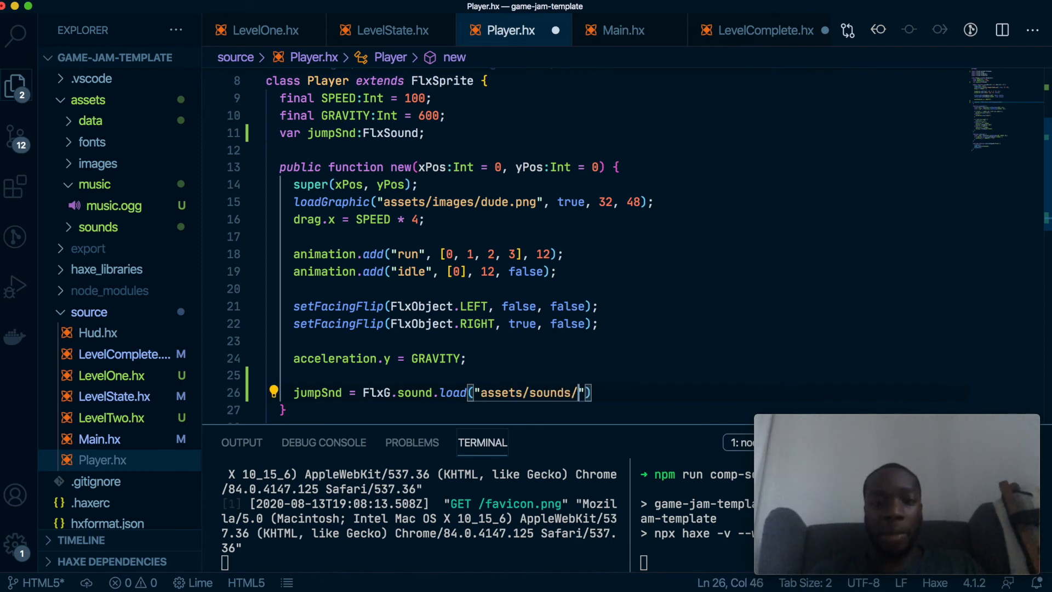
{"action": "type", "text": "jump.v"}
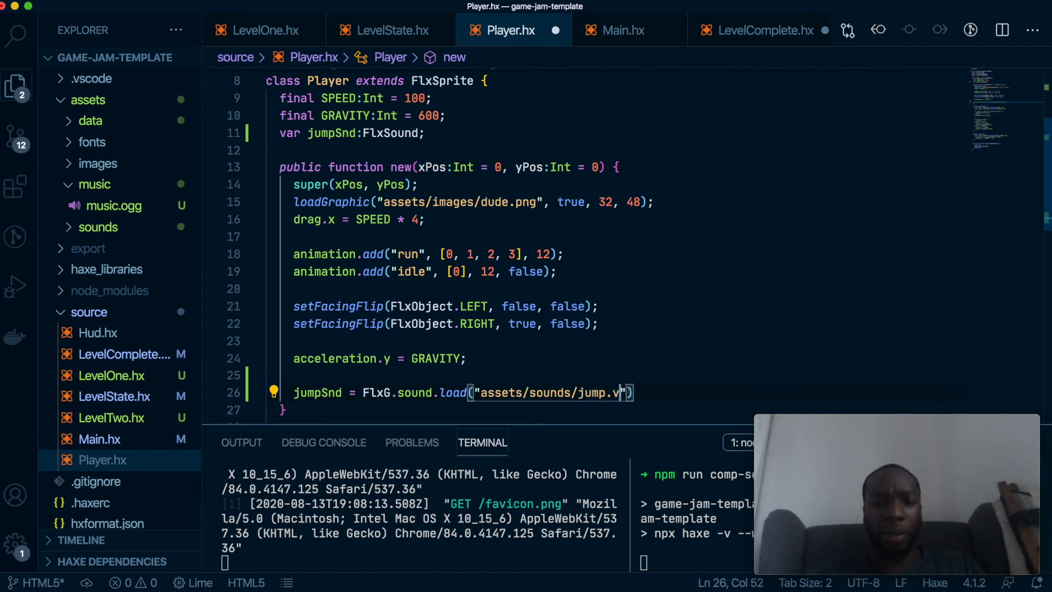
{"action": "type", "text": "av"}
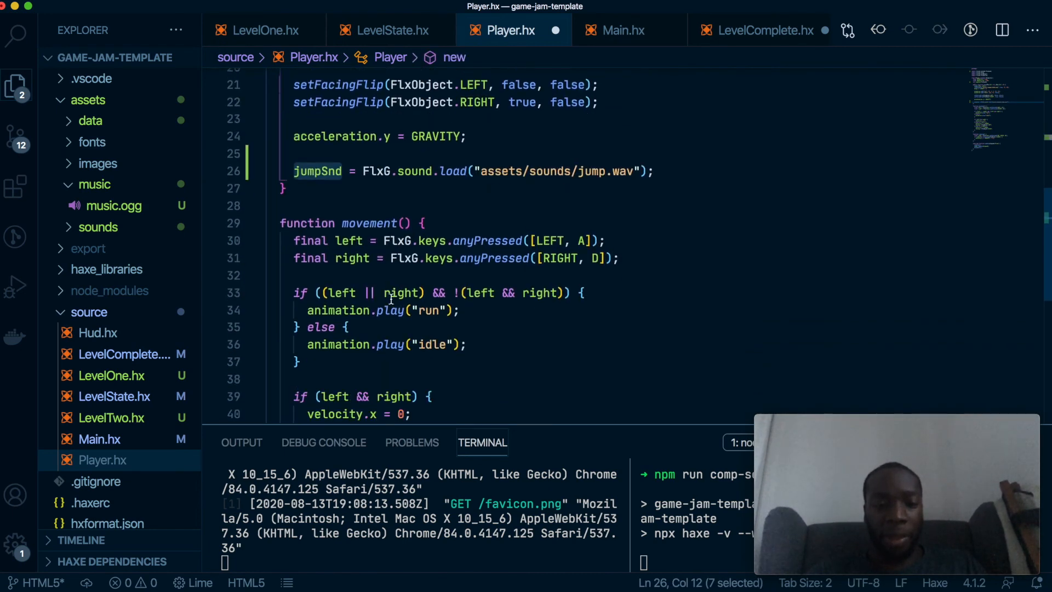
Call jumpSnd.play(true) inside the jumping floor check and save to rebuild.
{"action": "scroll", "scroll_direction": "down", "scroll_amount": 3}
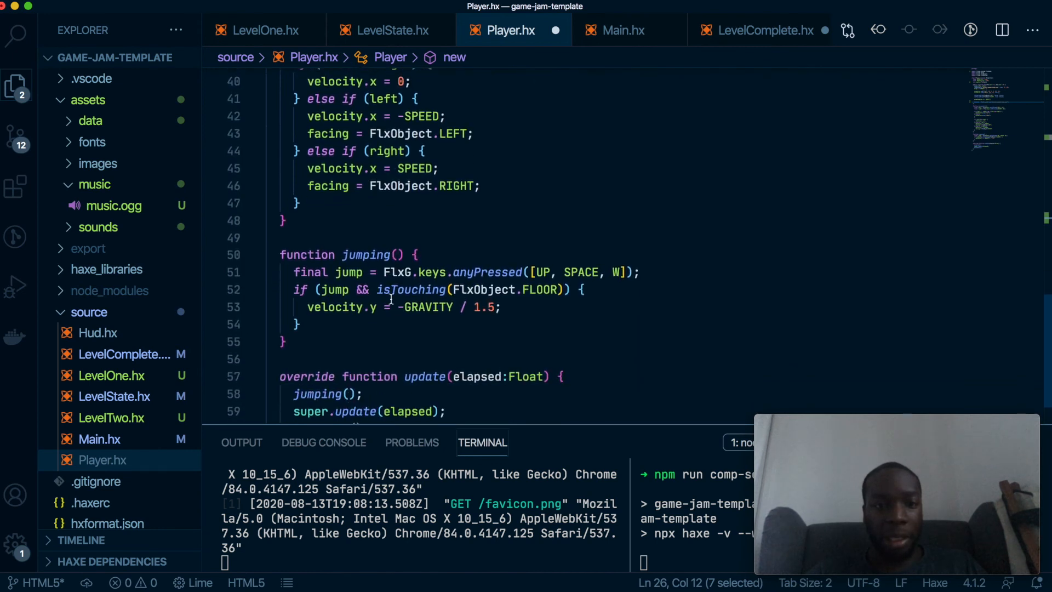
{"action": "type", "text": "jumpSnd"}
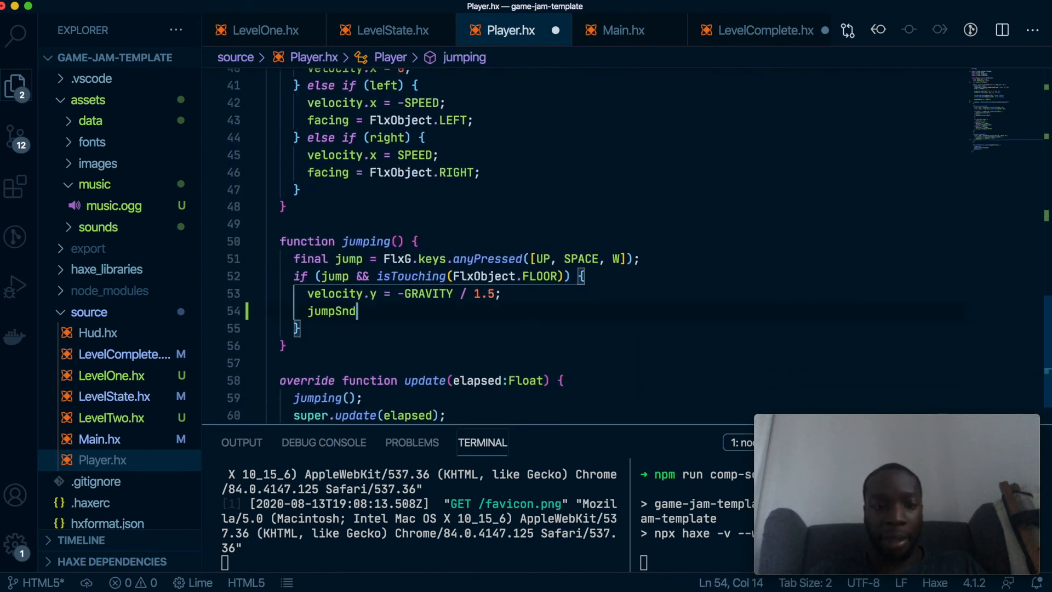
{"action": "type", "text": ".play()"}
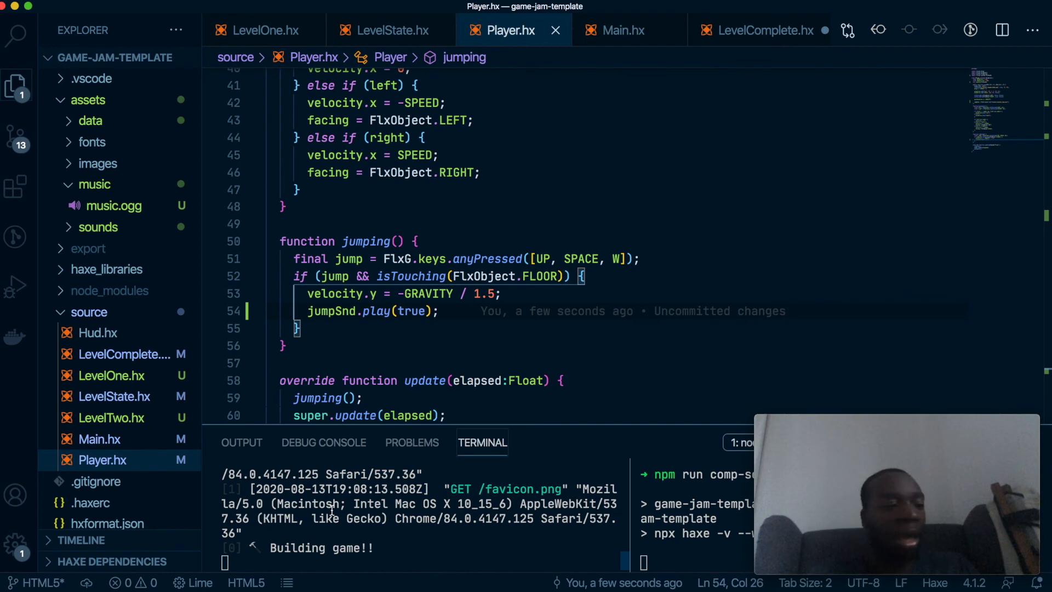
{"action": "mouse_move", "coordinate": [363, 462]}
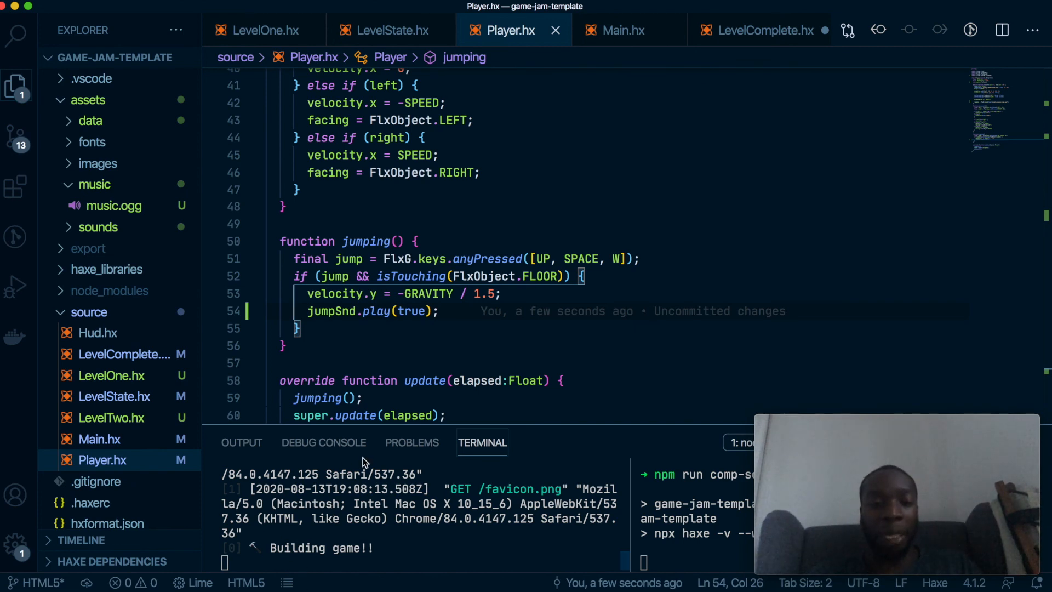
{"action": "key", "text": "Cmd+Tab"}
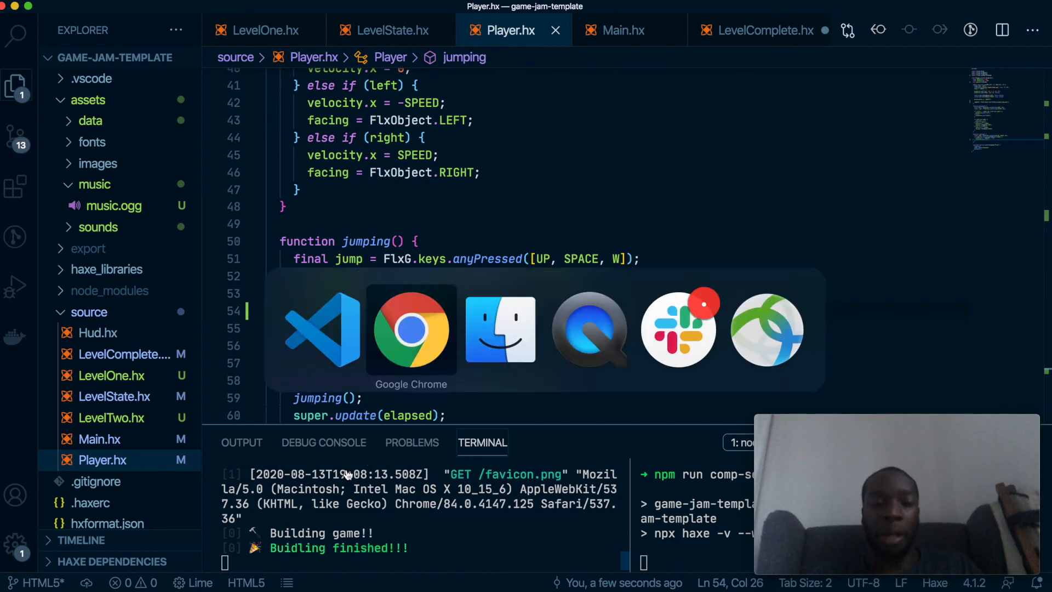
Continue past the Level Complete screen to a fresh level at Score 0.
{"action": "left_click", "coordinate": [411, 329]}
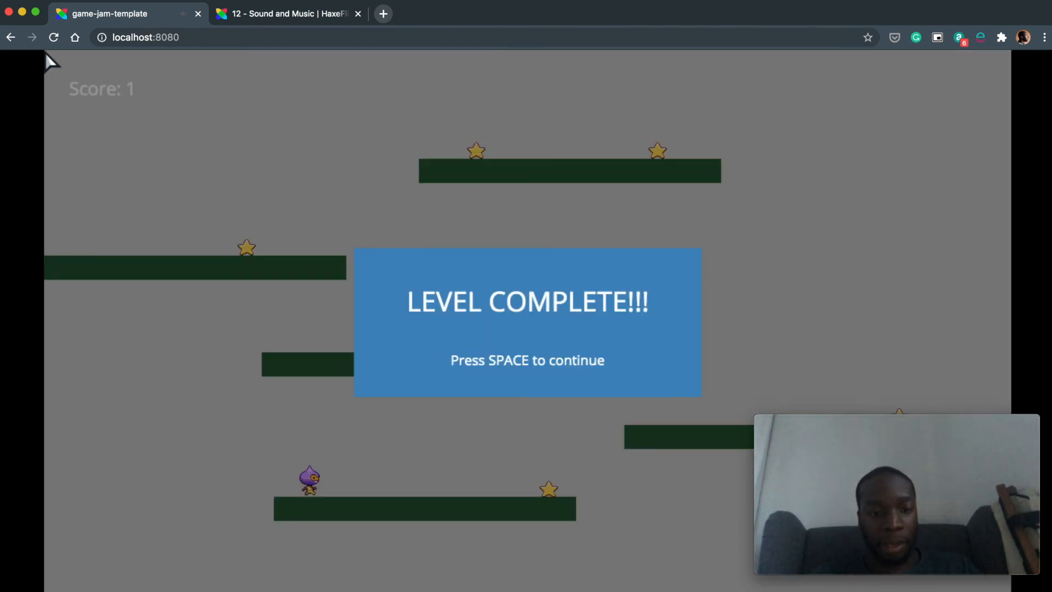
{"action": "key", "text": "space"}
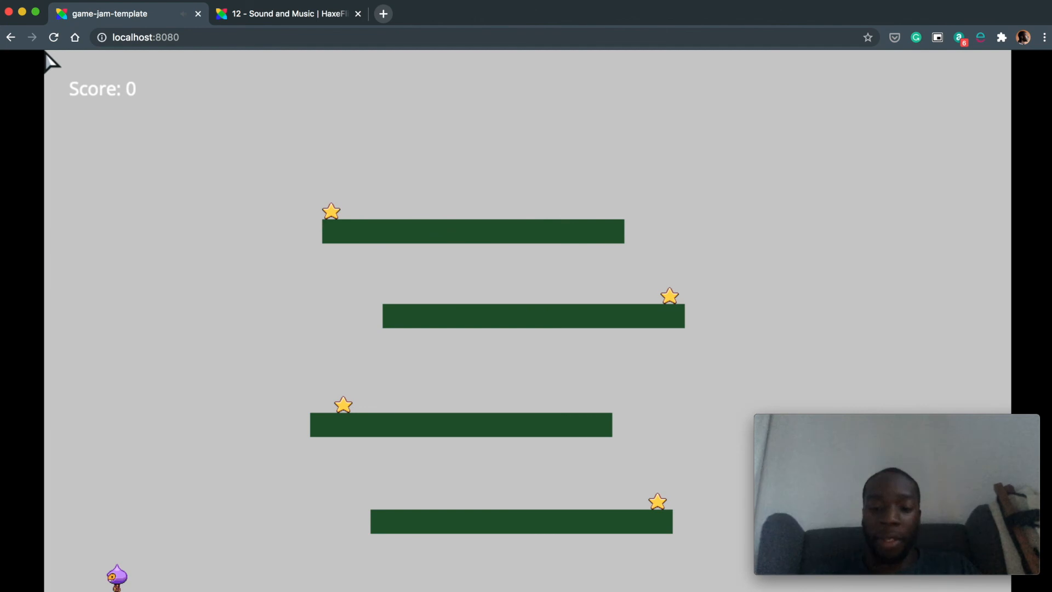
{"action": "mouse_move", "coordinate": [454, 354]}
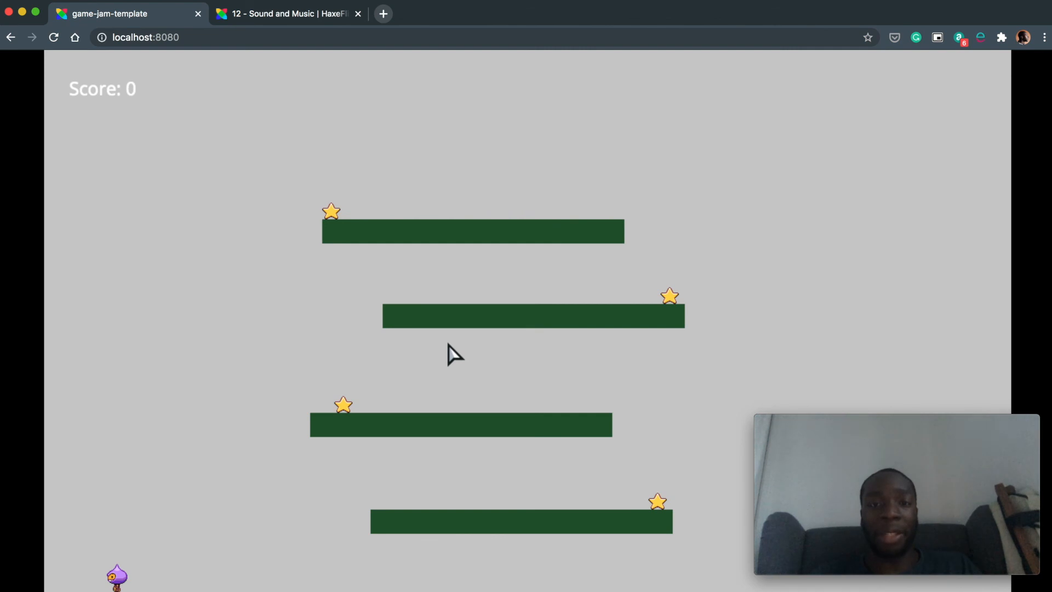
{"action": "mouse_move", "coordinate": [392, 315]}
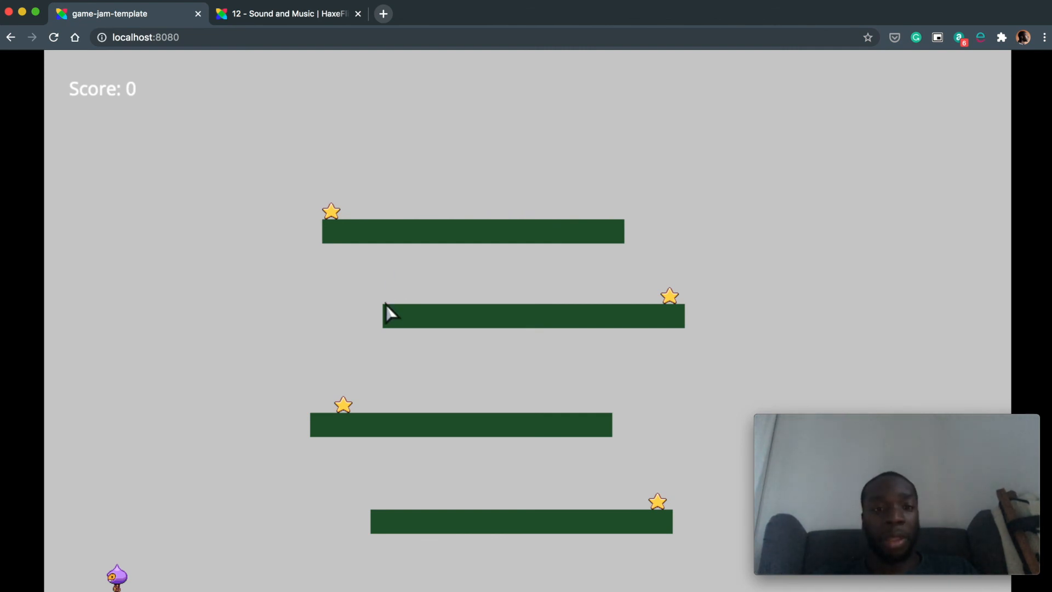
{"action": "mouse_move", "coordinate": [119, 250]}
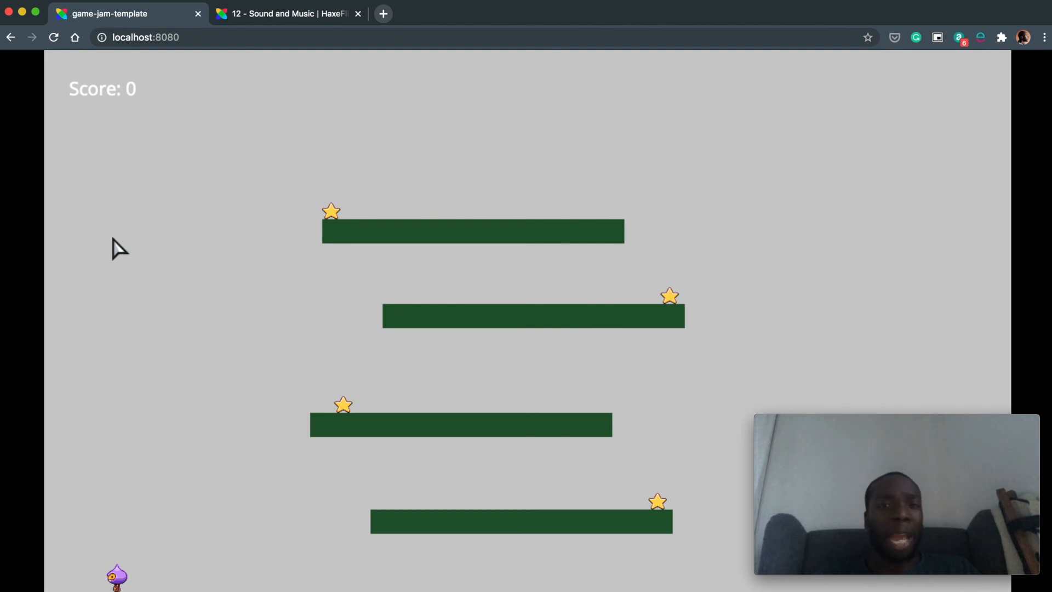
Inspect the game page, reload and restart it, and show the Console log.
{"action": "right_click", "coordinate": [478, 401]}
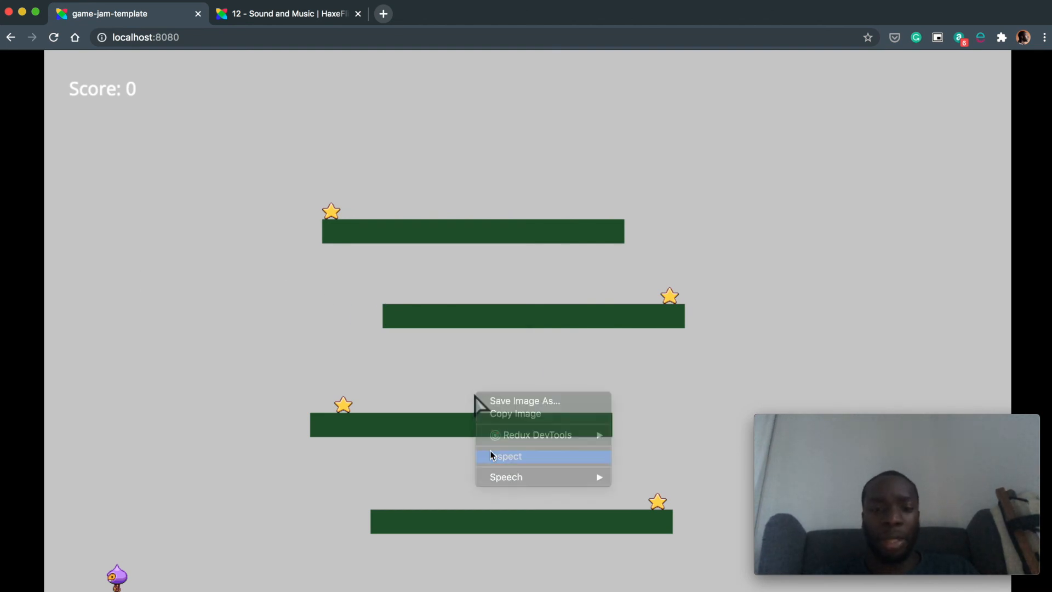
{"action": "left_click", "coordinate": [507, 456]}
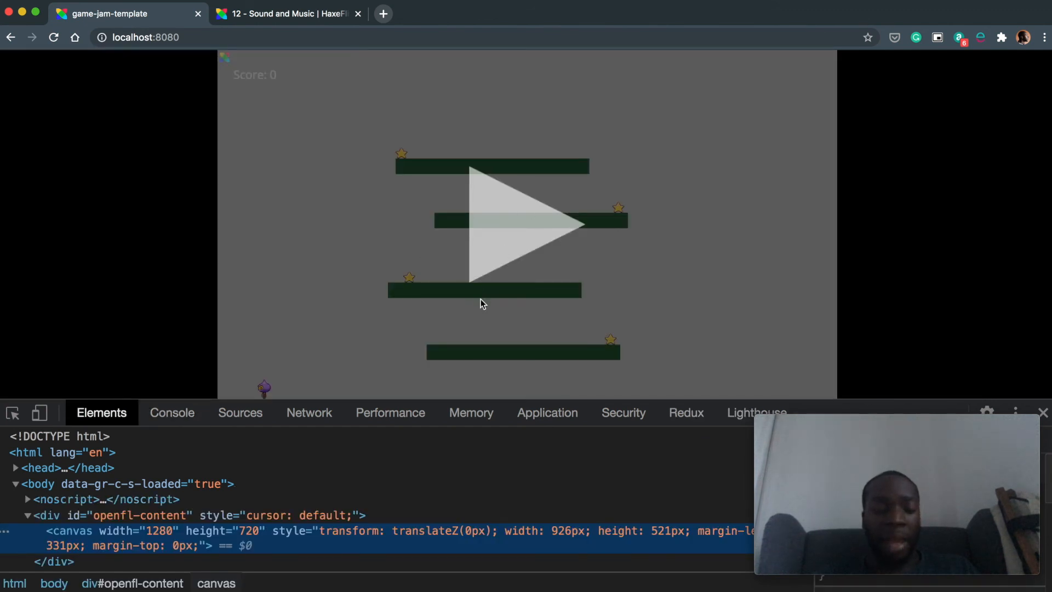
{"action": "left_click", "coordinate": [52, 37]}
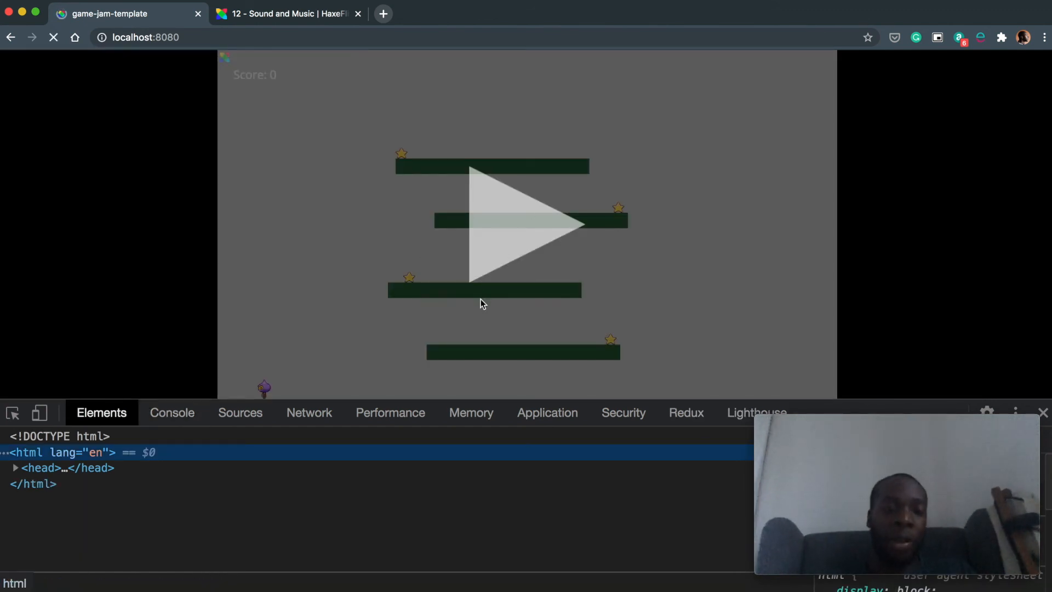
{"action": "left_click", "coordinate": [52, 37]}
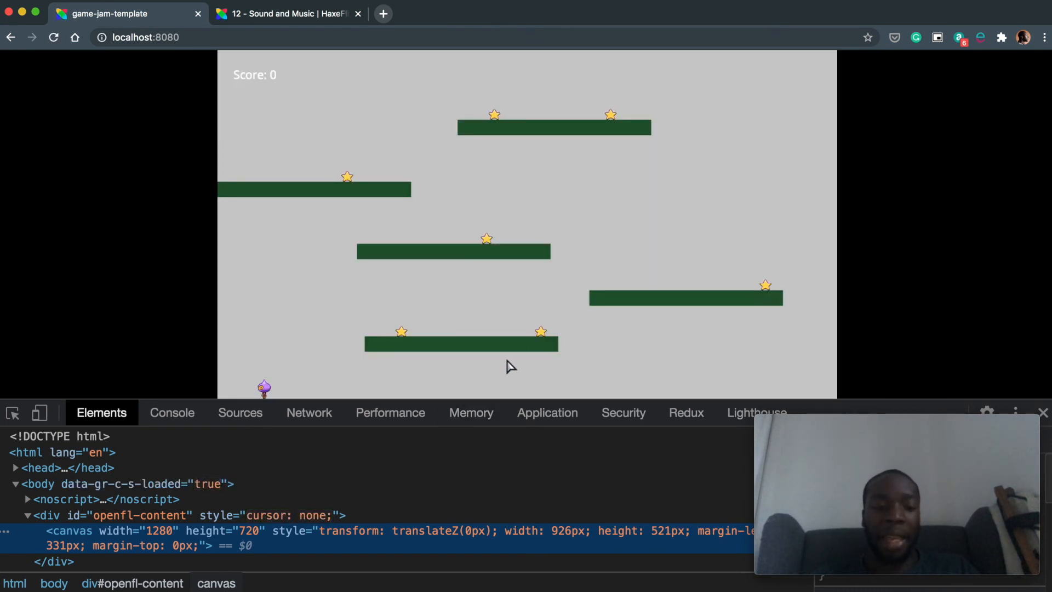
{"action": "left_click", "coordinate": [172, 412]}
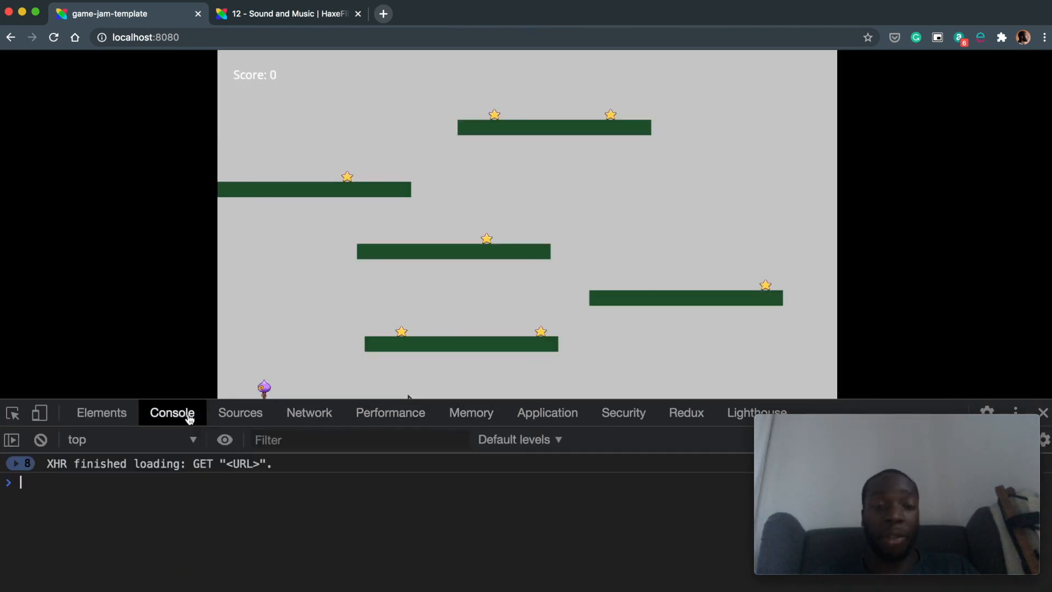